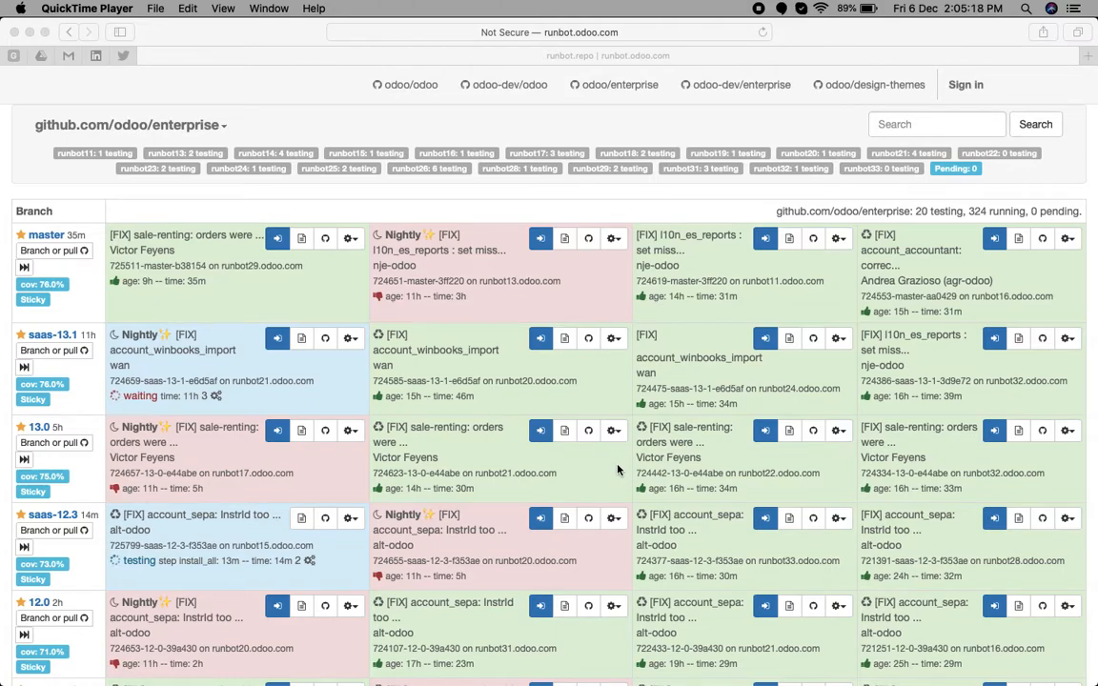
mouse_move(678, 377)
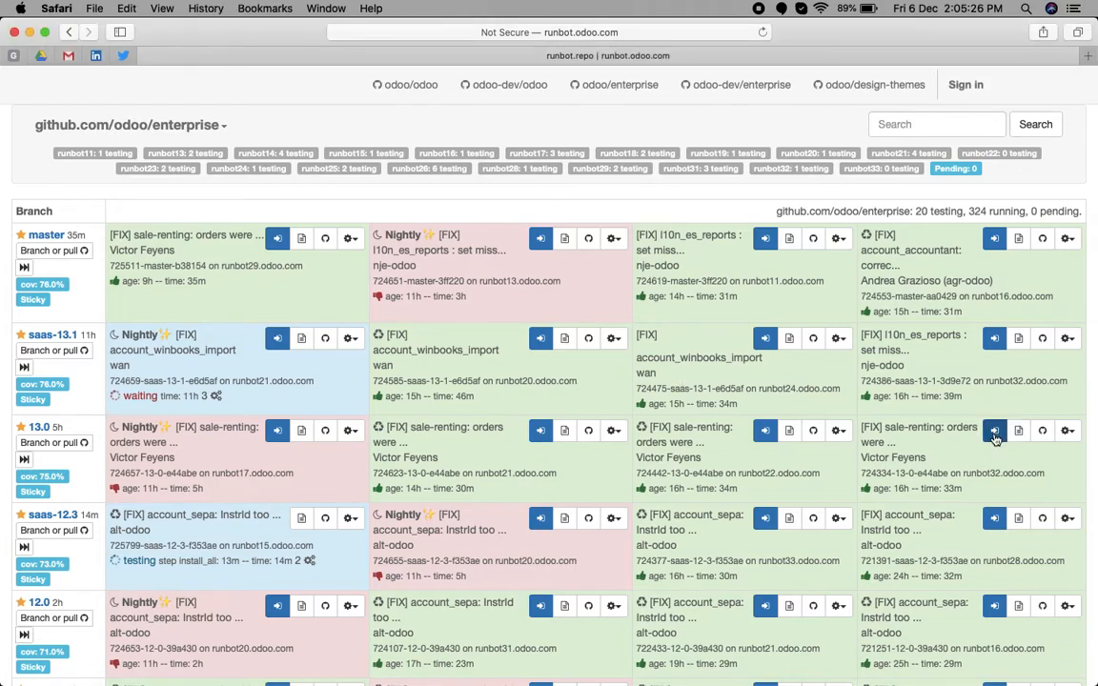
Connect to the 13.0 build's test database and sign in with the saved admin login
left_click(994, 430)
type("ad")
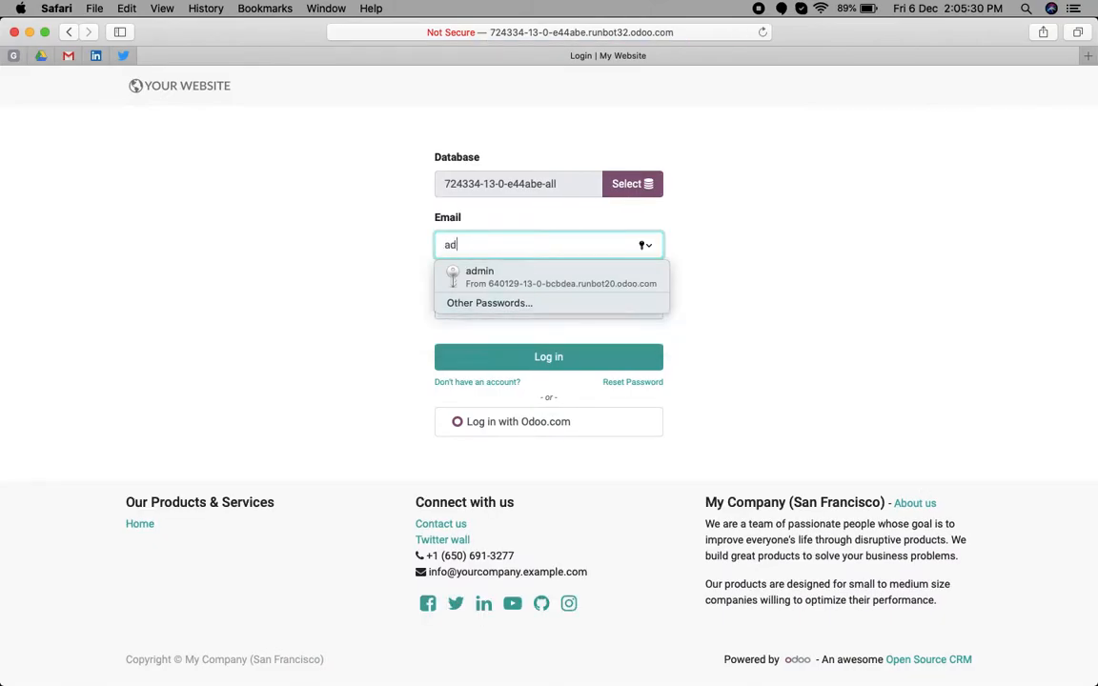
left_click(481, 276)
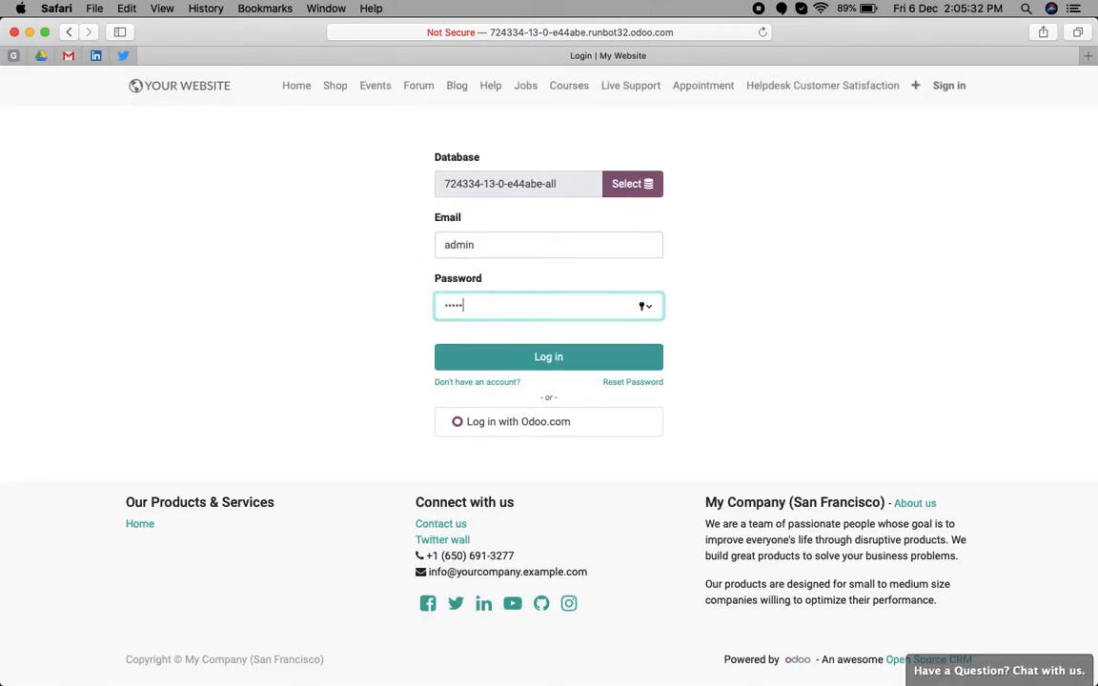
left_click(549, 356)
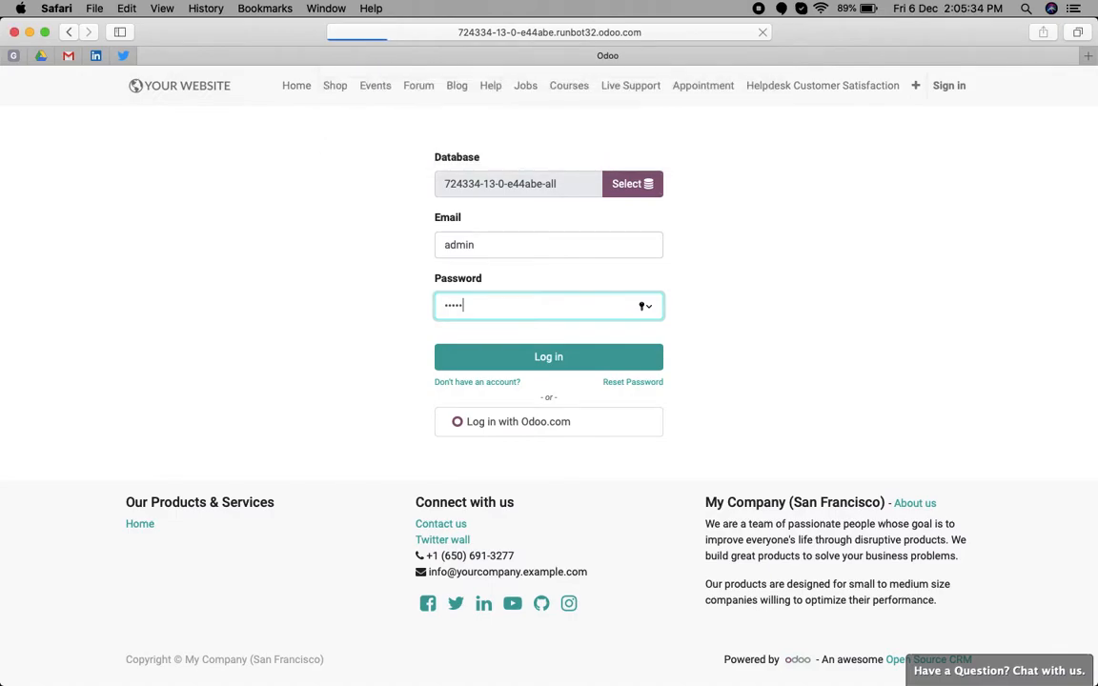
left_click(549, 357)
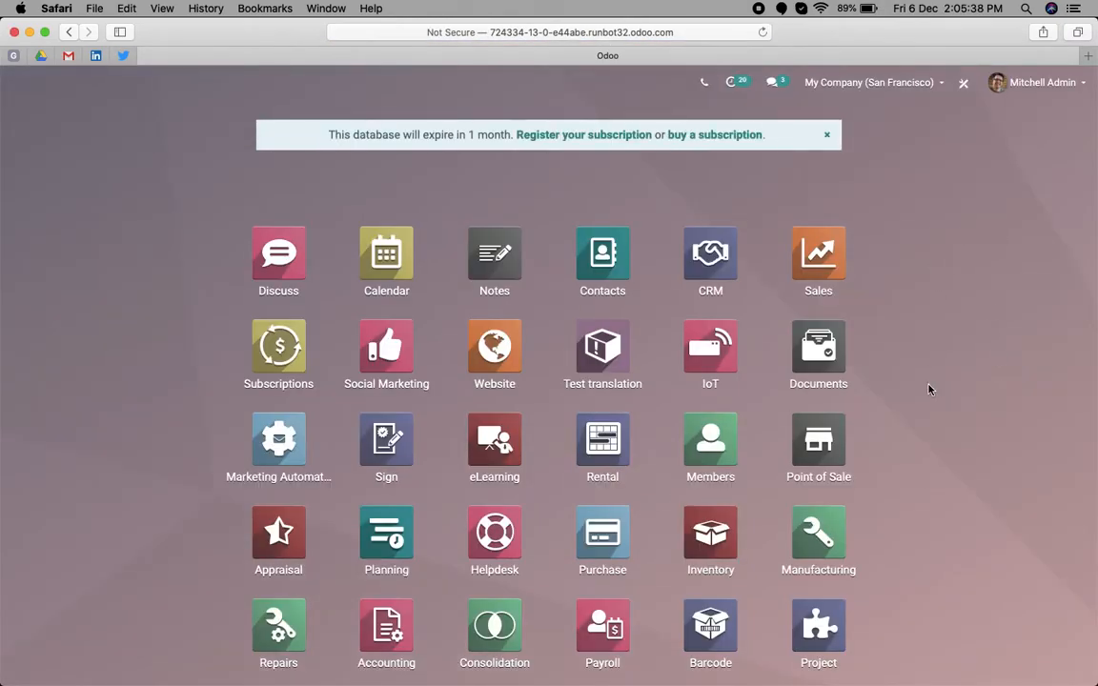
Activate developer mode from the general Settings page
scroll("down", 3)
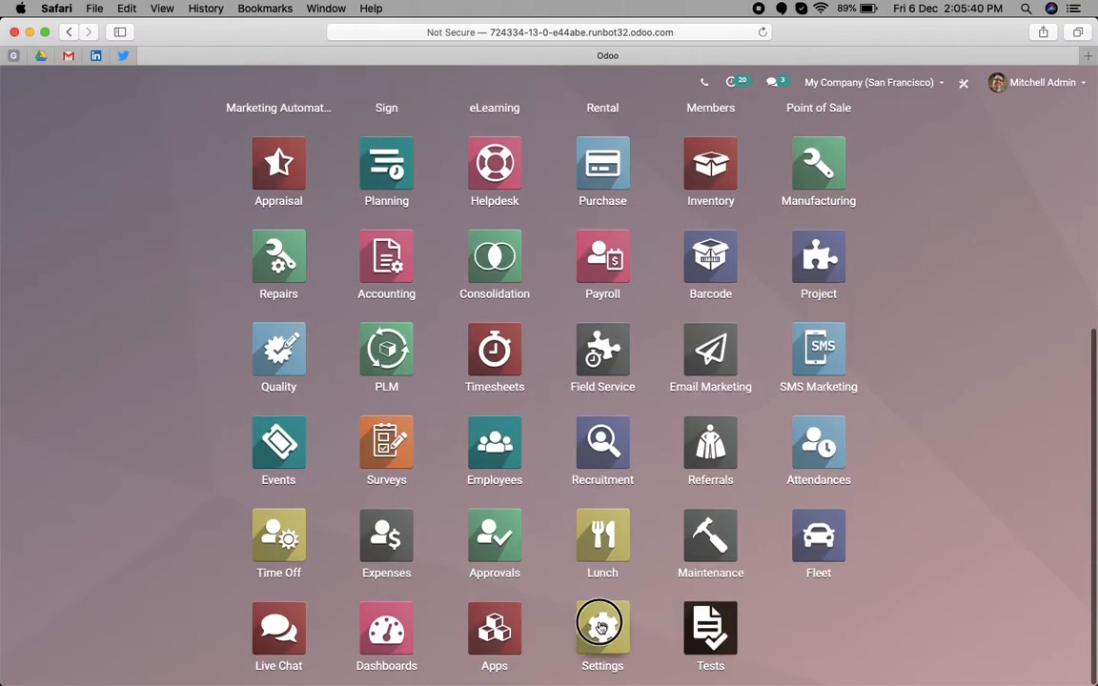
left_click(603, 627)
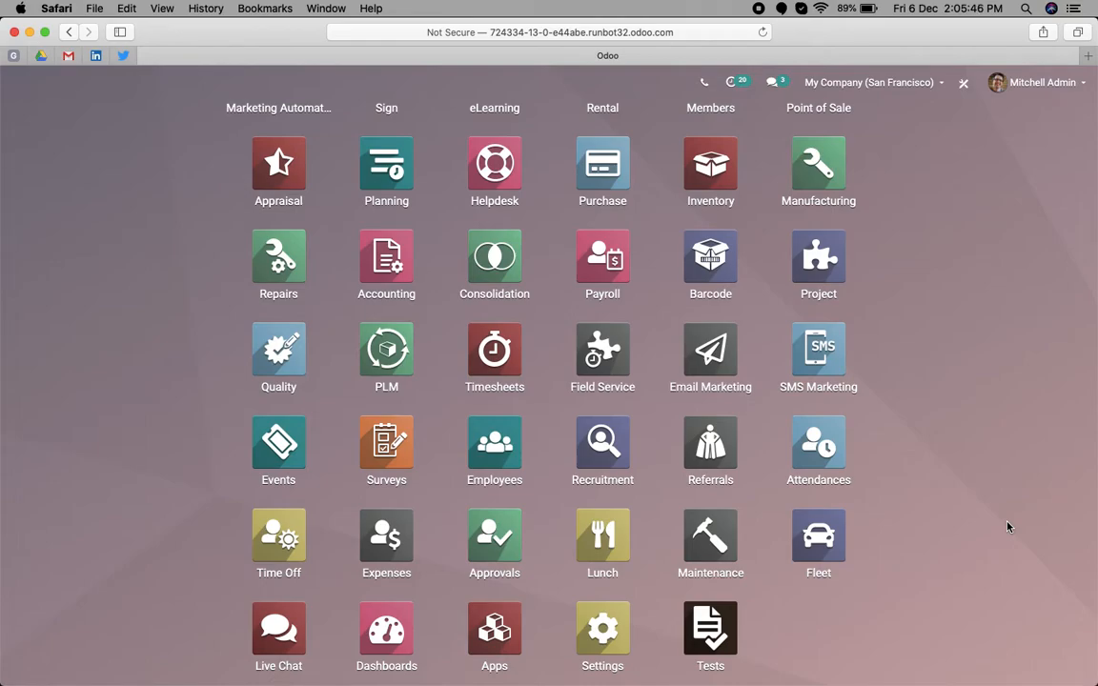
left_click(602, 627)
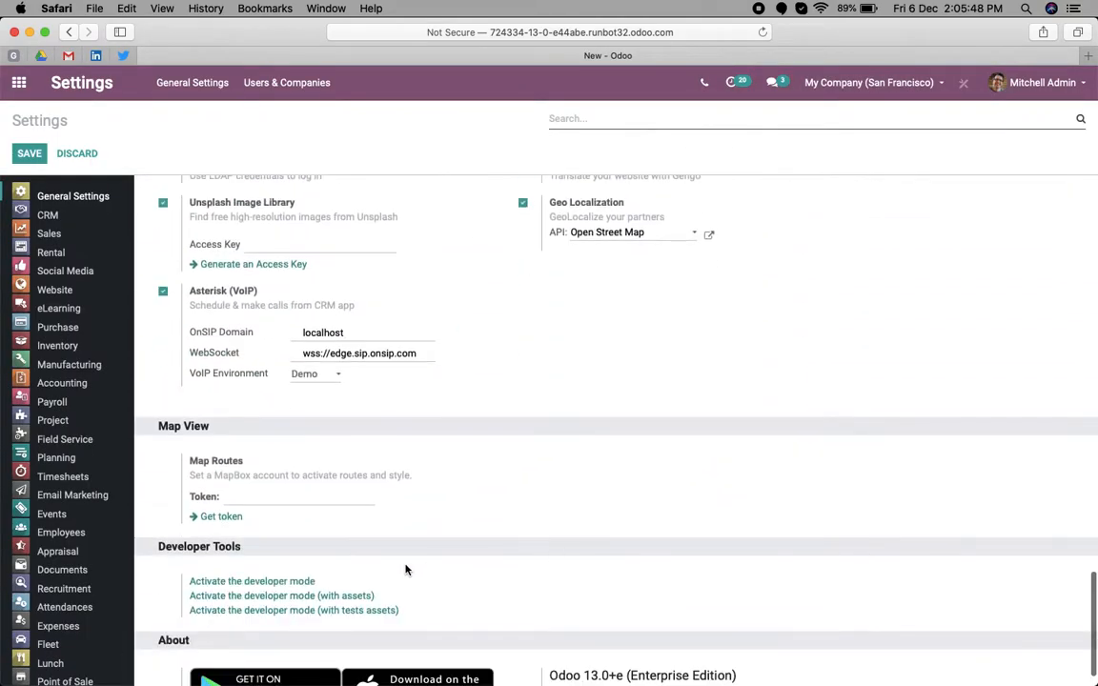
left_click(252, 580)
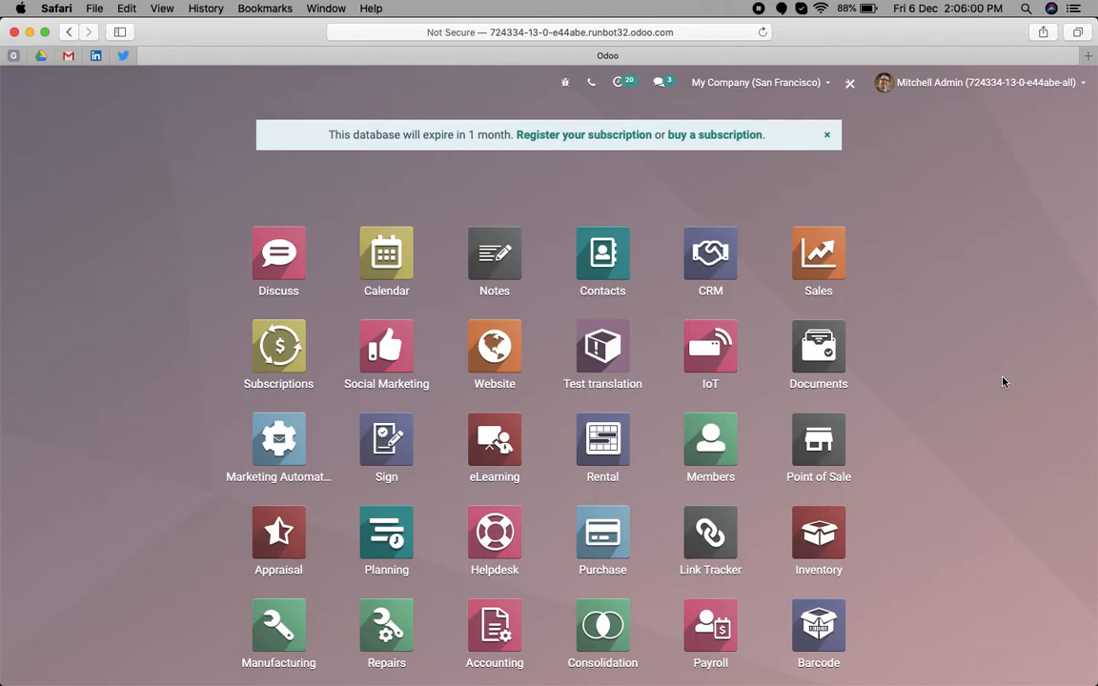
mouse_move(995, 461)
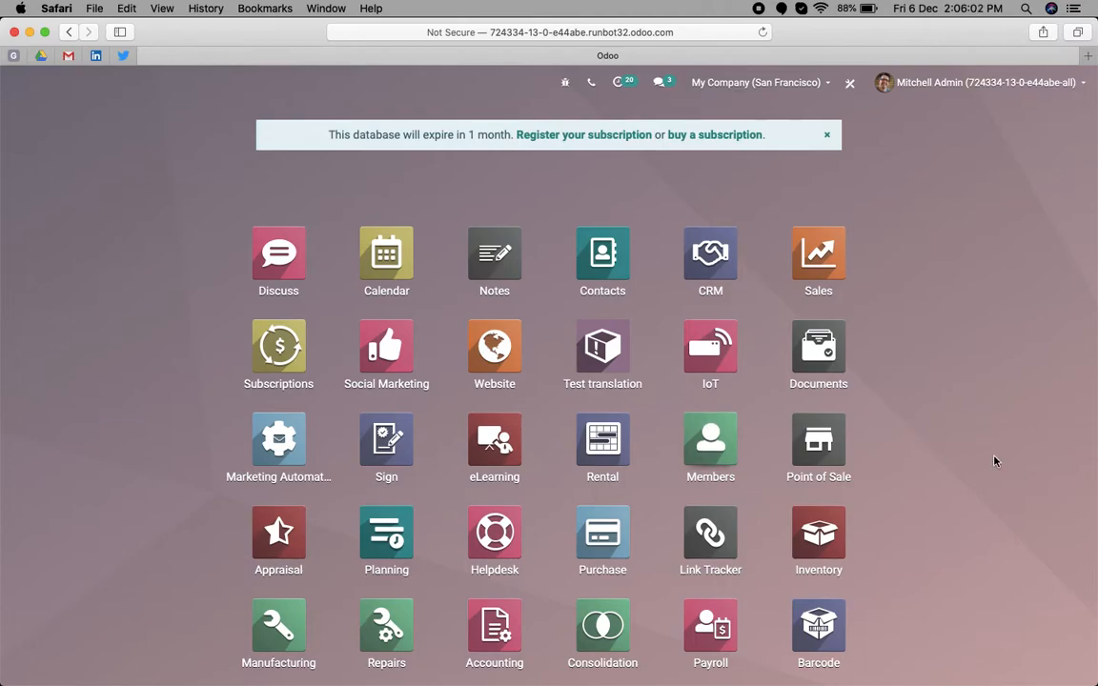
mouse_move(1025, 484)
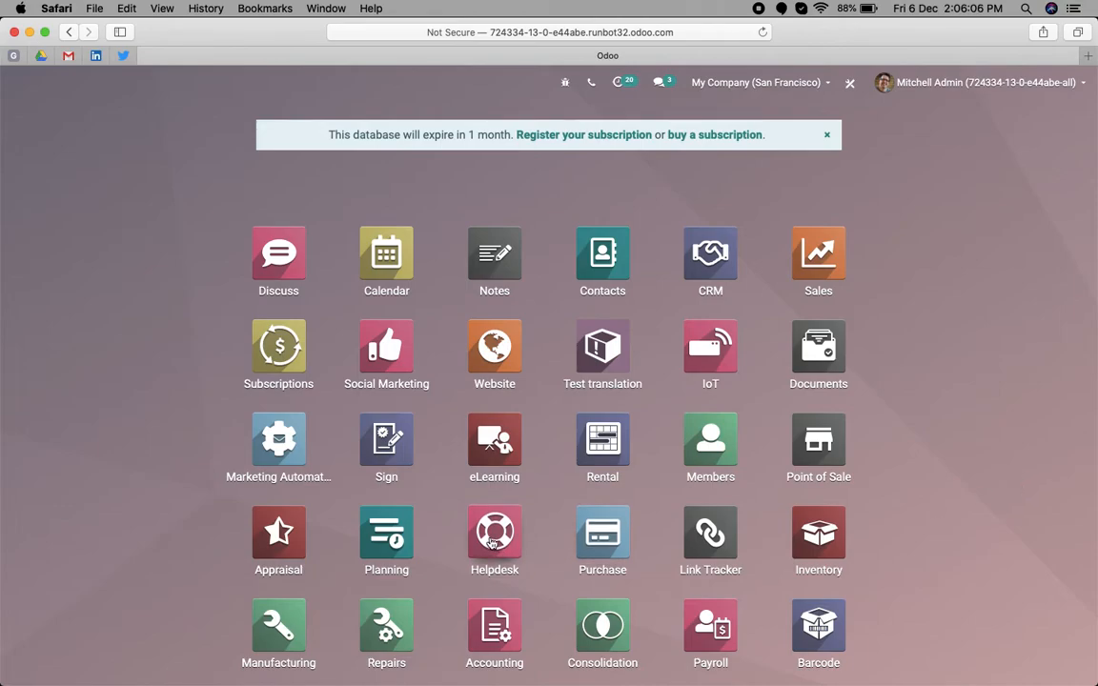
Open the Kitchen collapsing (#1) ticket from the Helpdesk tickets list
left_click(494, 533)
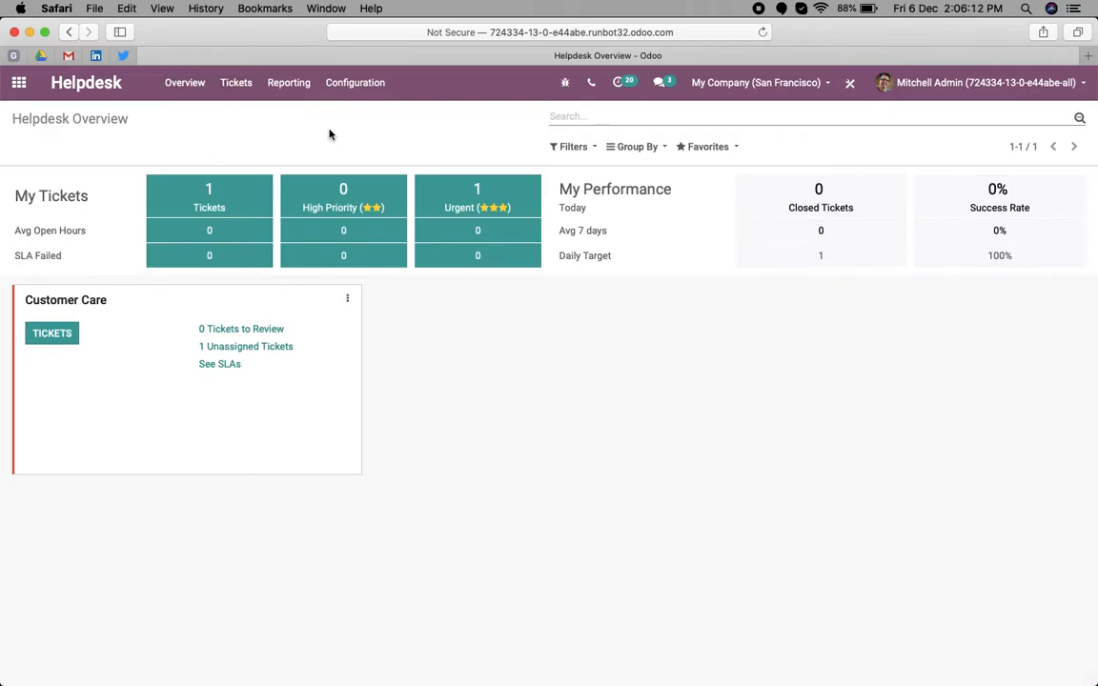
left_click(236, 82)
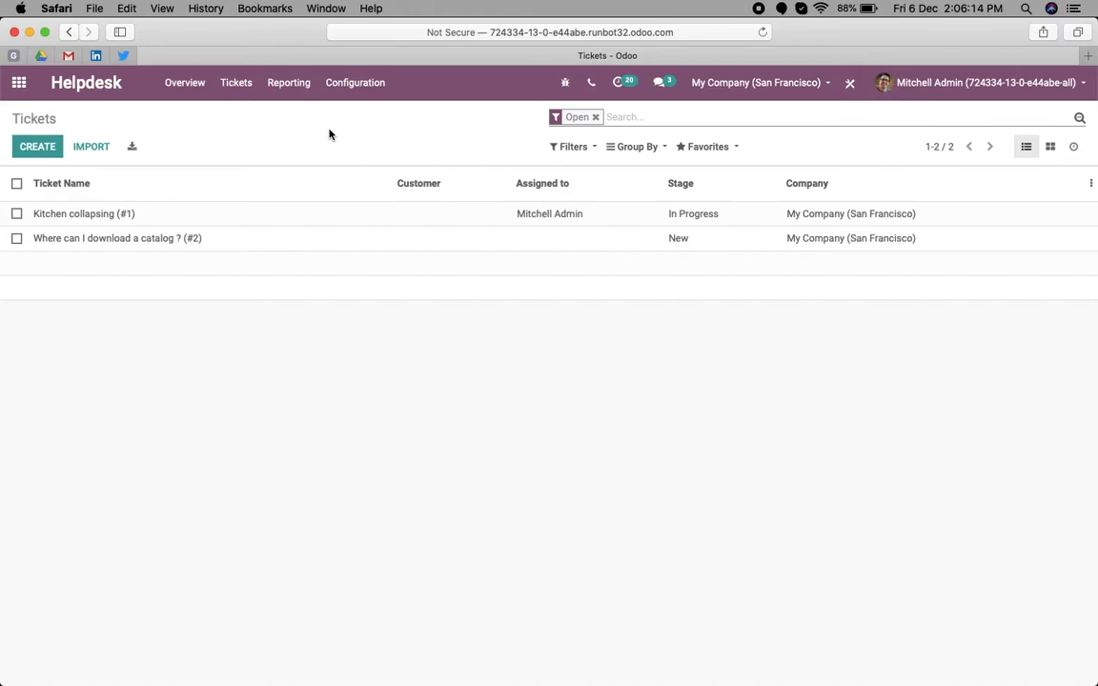
left_click(84, 214)
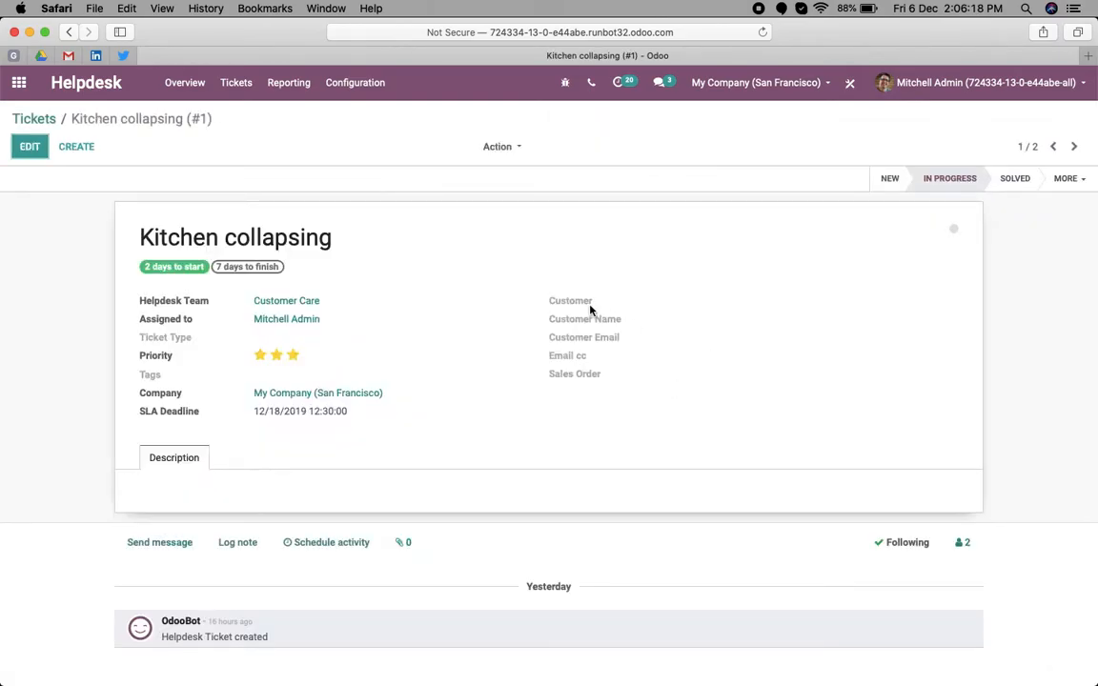
mouse_move(698, 378)
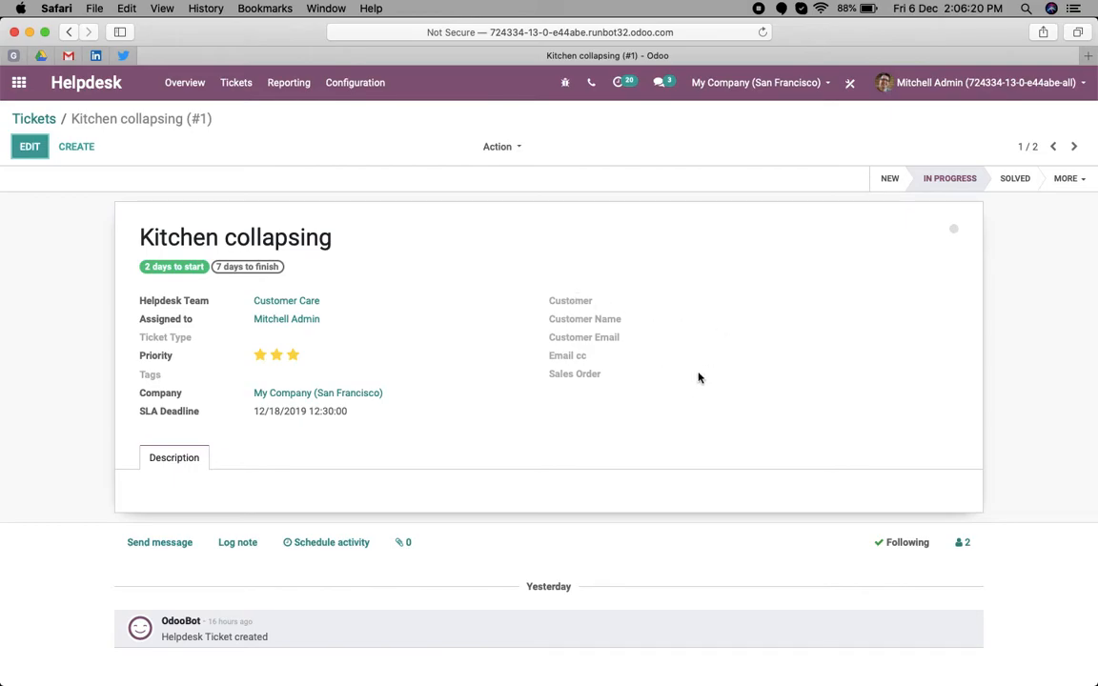
mouse_move(850, 84)
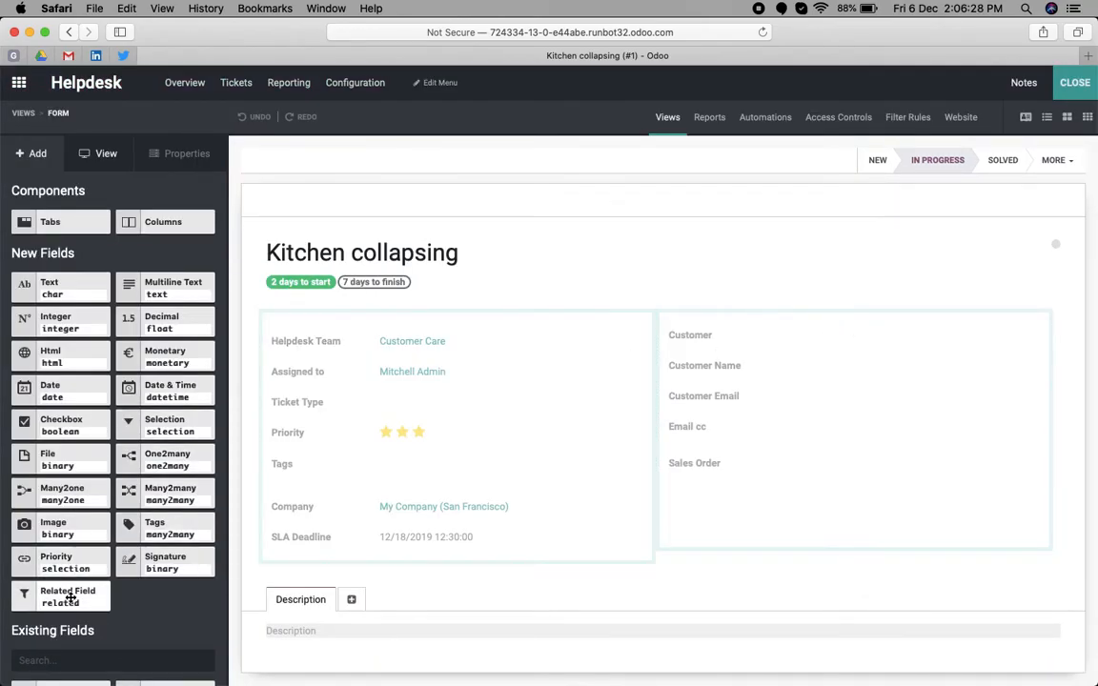
Add a related field below Sales Order pointing to Customer > Contact Address Complete
left_click_drag(69, 595, 728, 495)
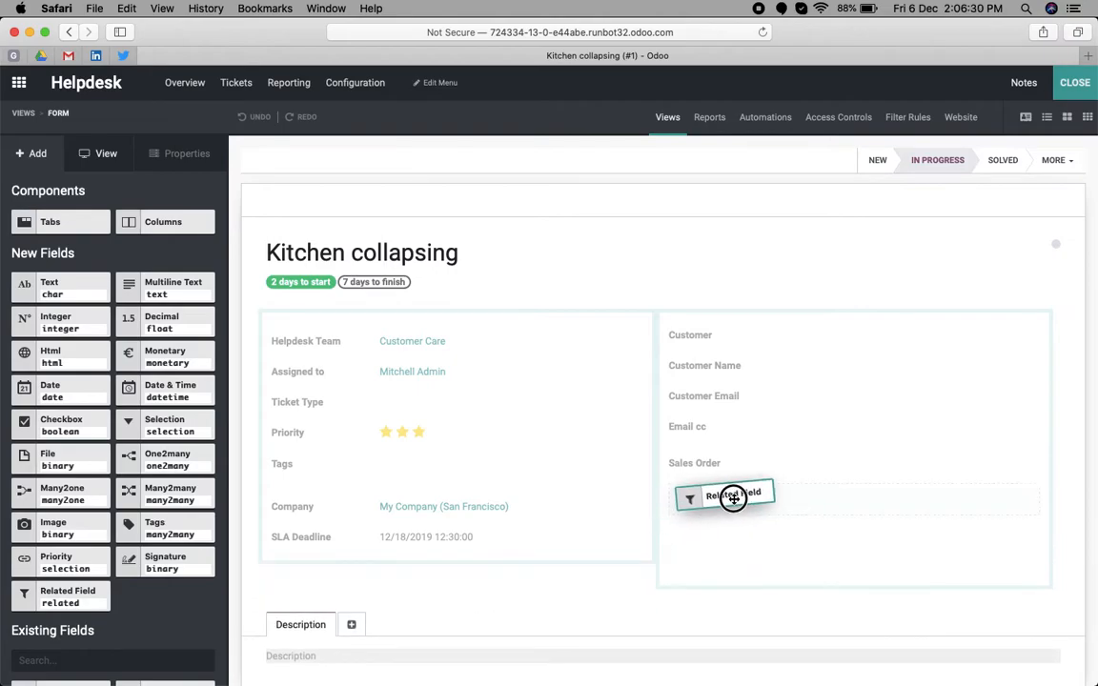
left_click(725, 496)
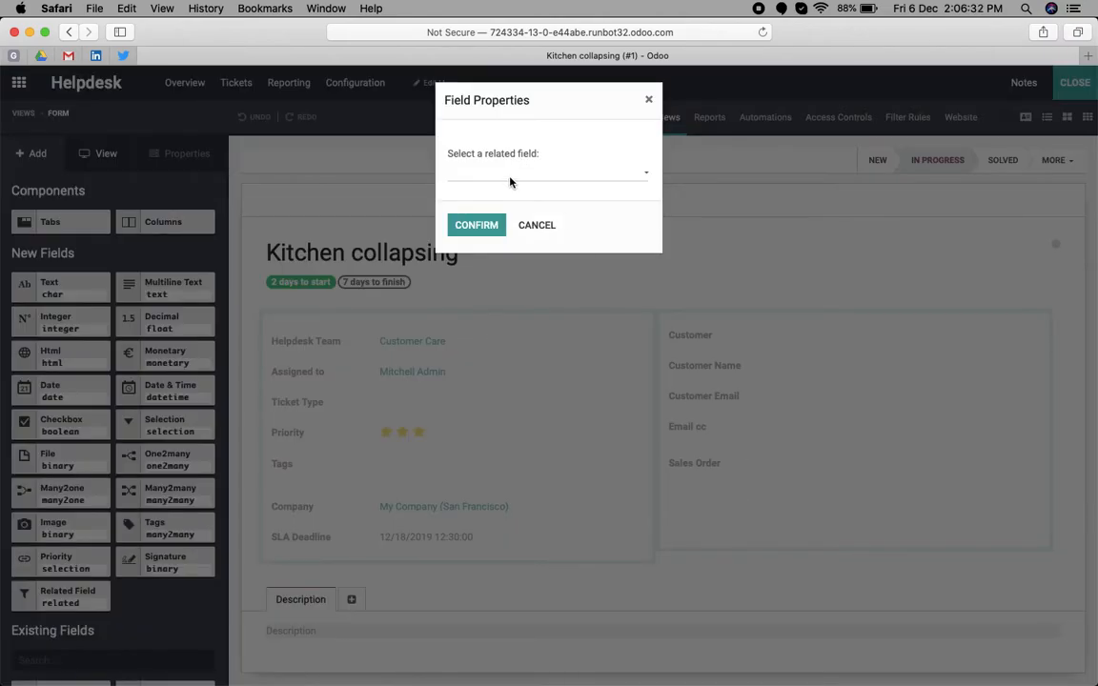
left_click(549, 171)
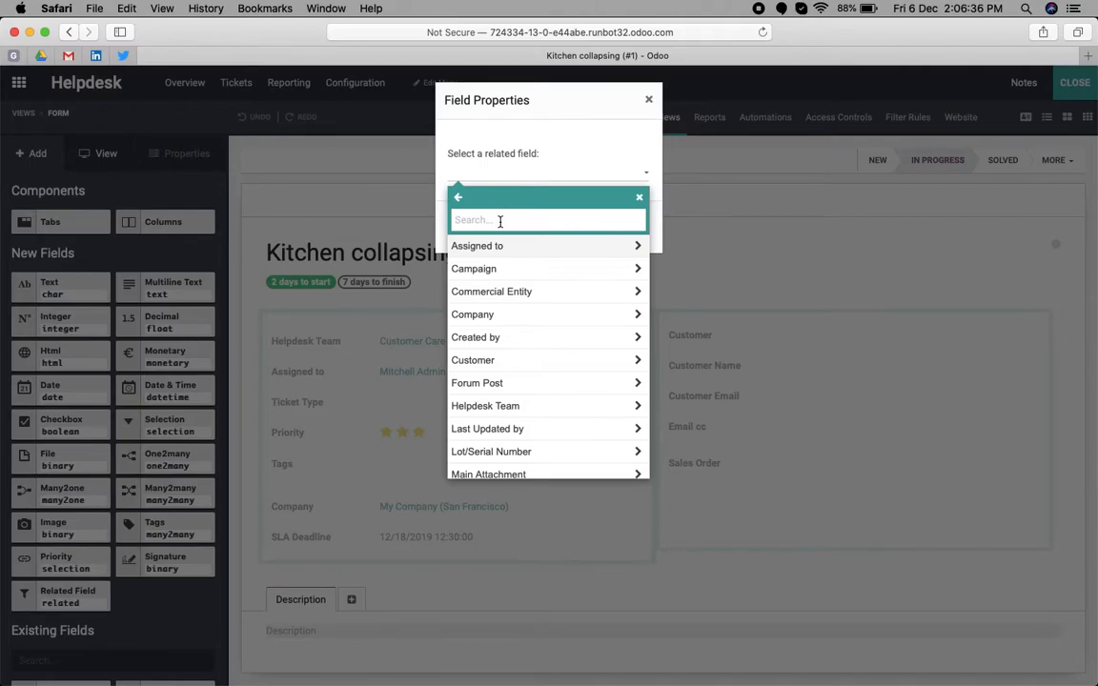
type("custom")
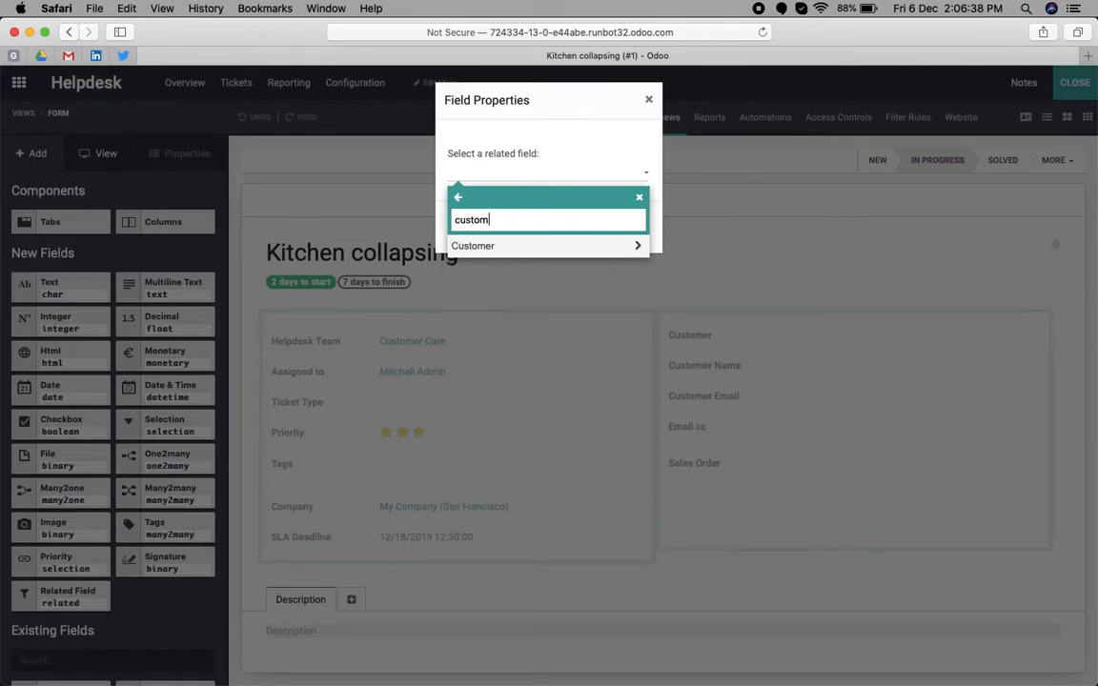
left_click(473, 246)
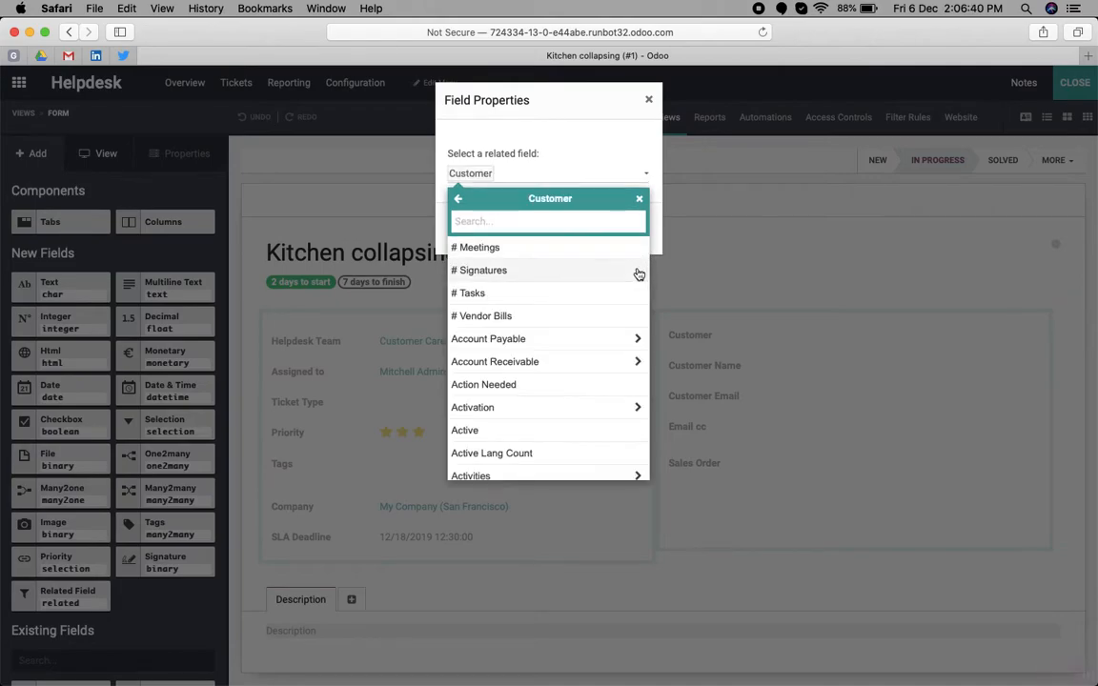
type("a")
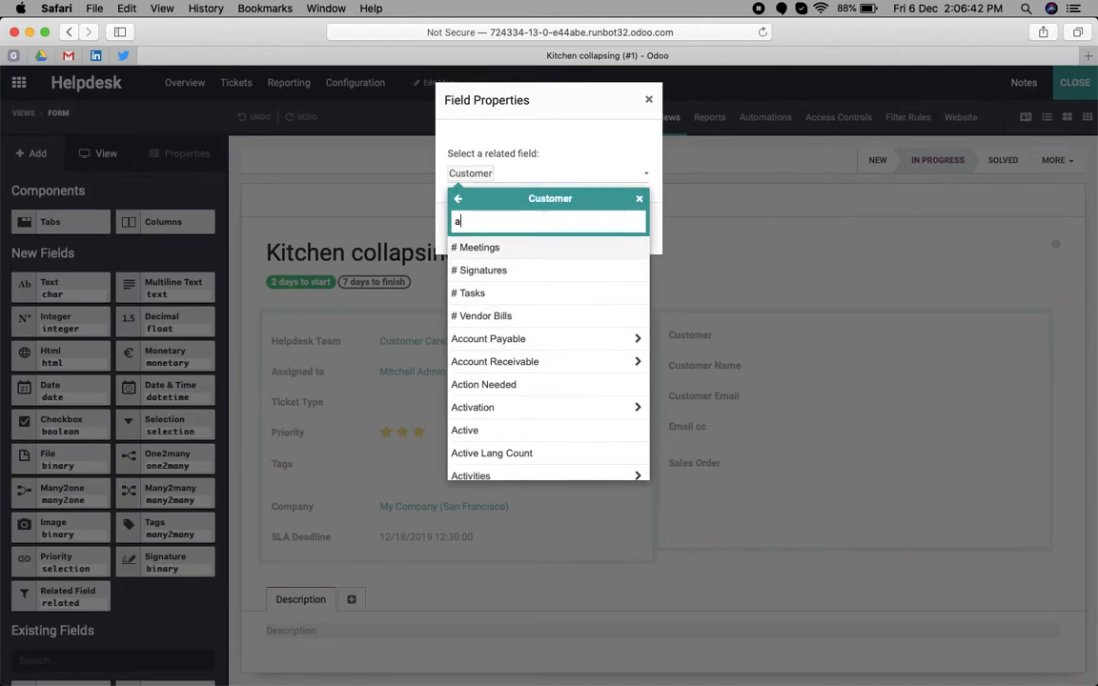
type("dree")
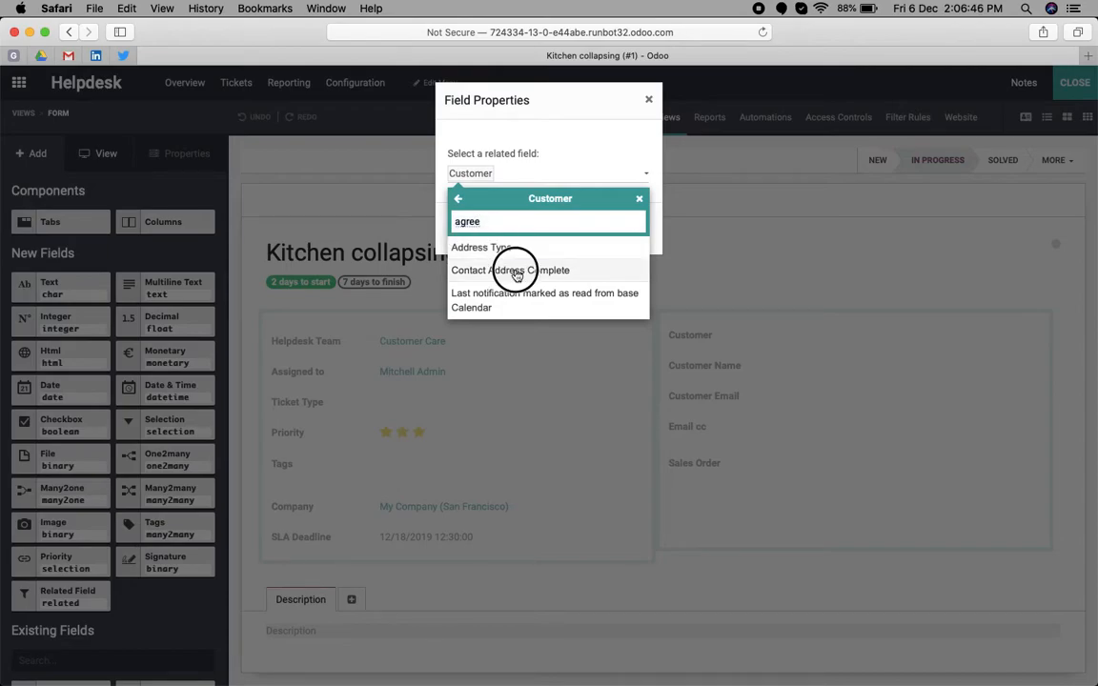
left_click(511, 270)
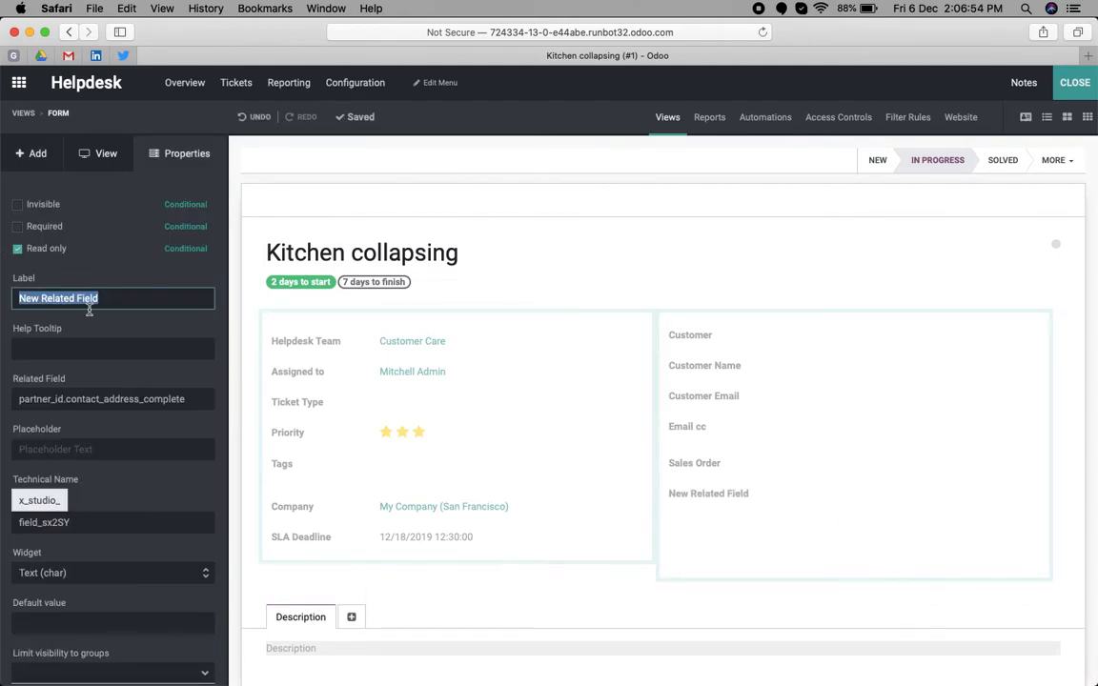
Label the new field Address with technical name address and mark it invisible
type("A")
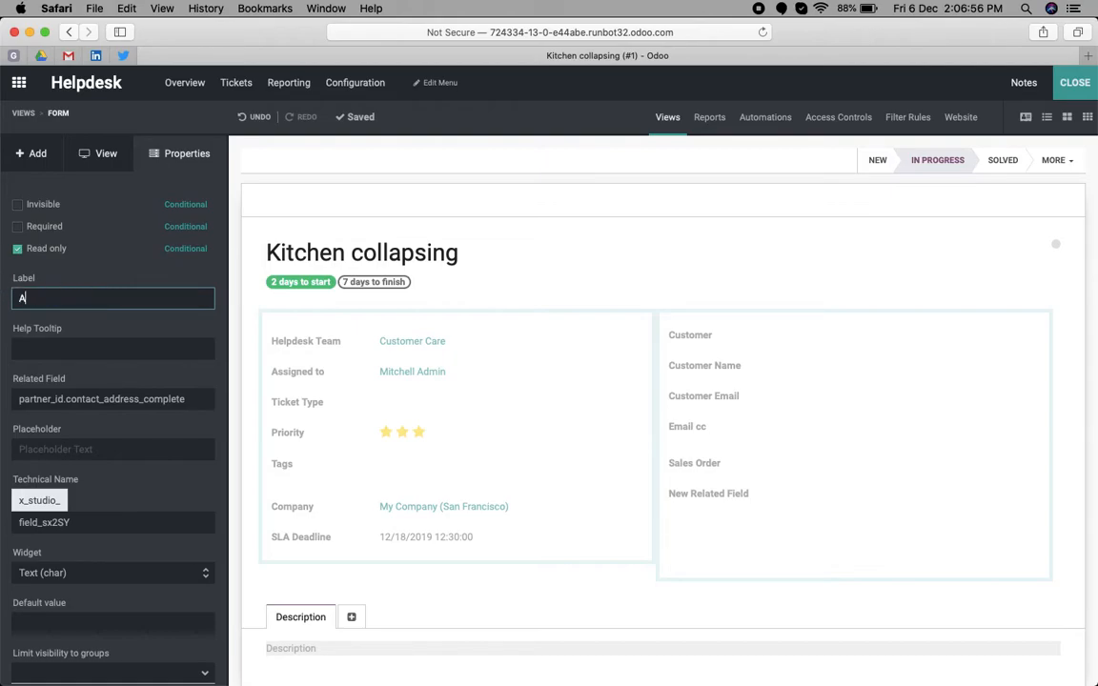
type("ddress")
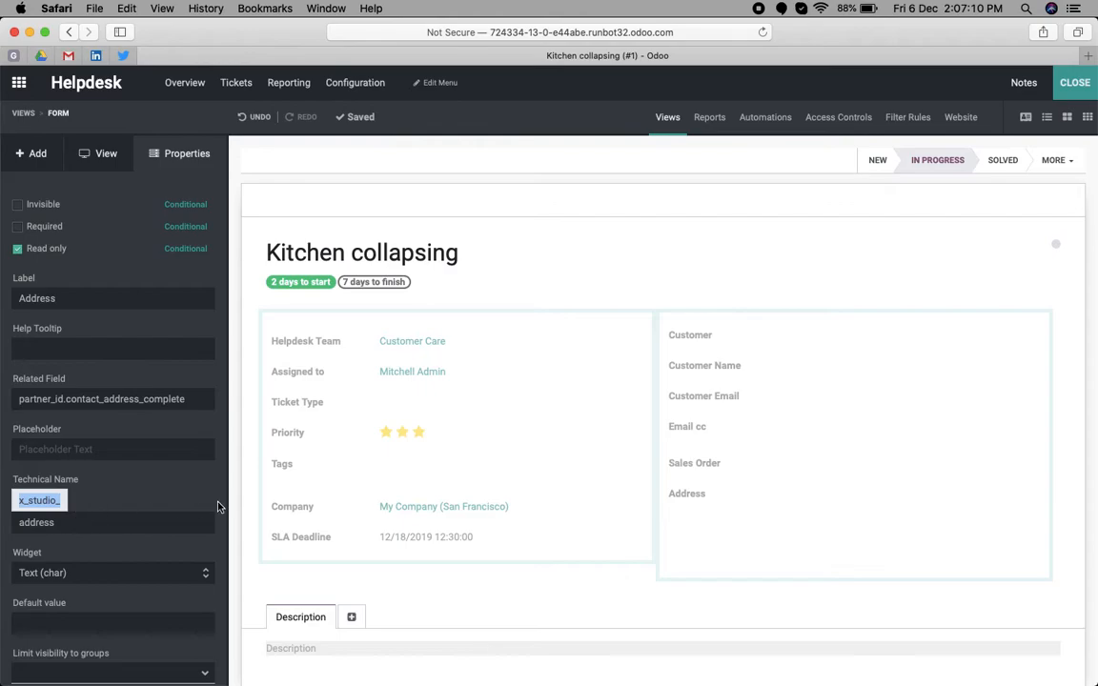
left_click(694, 493)
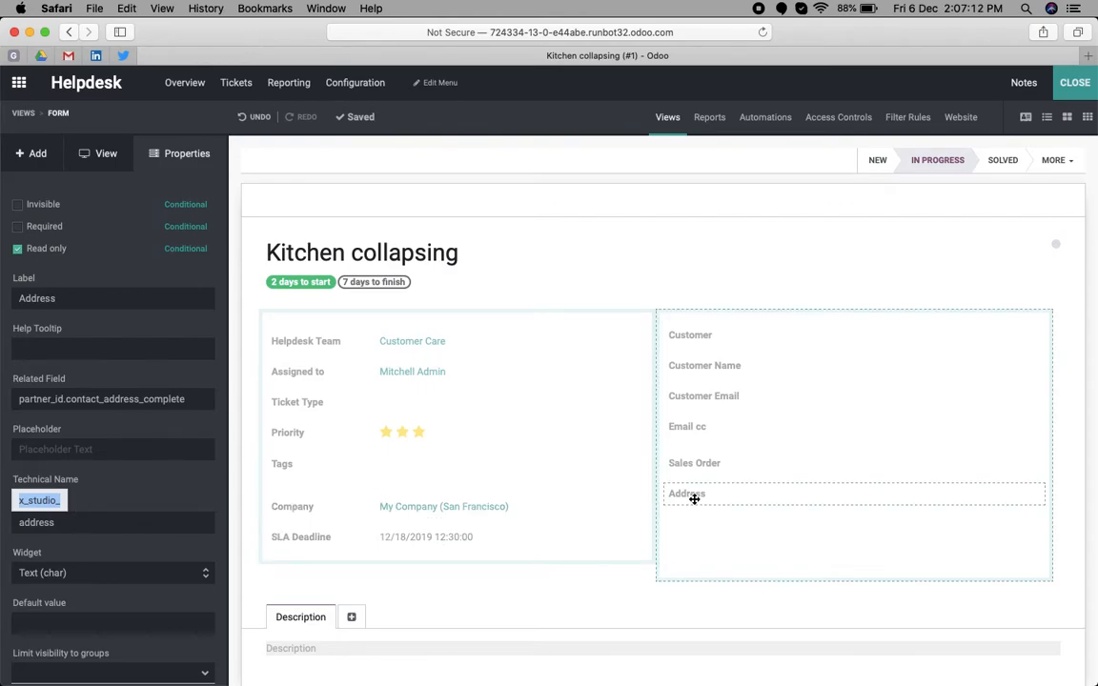
left_click(686, 494)
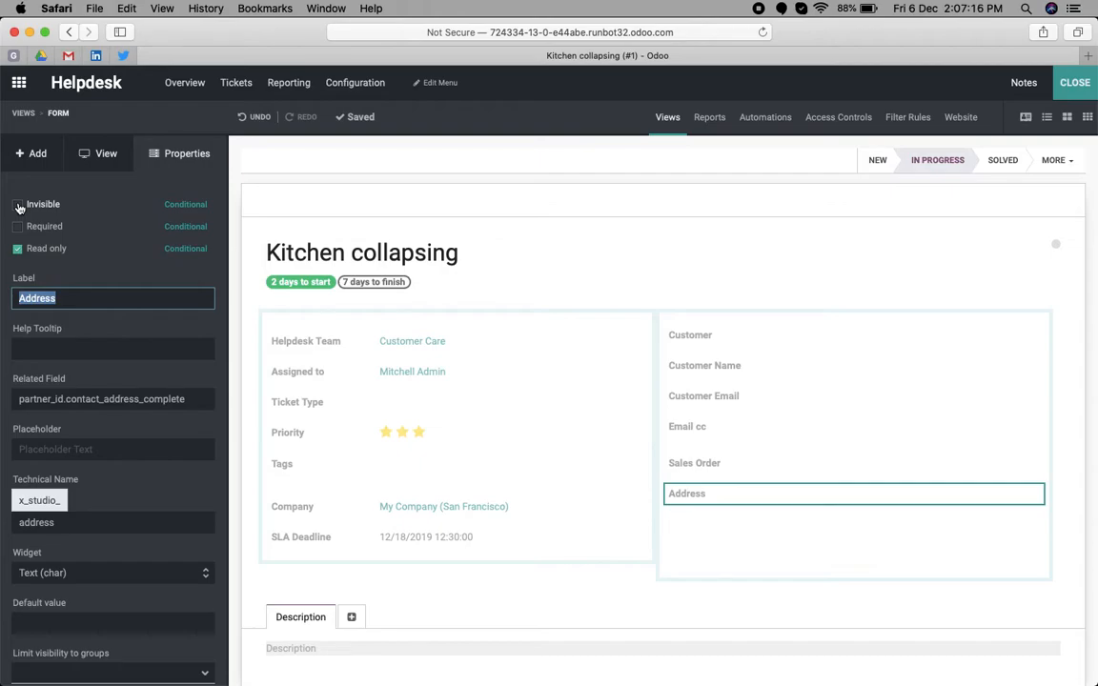
left_click(17, 204)
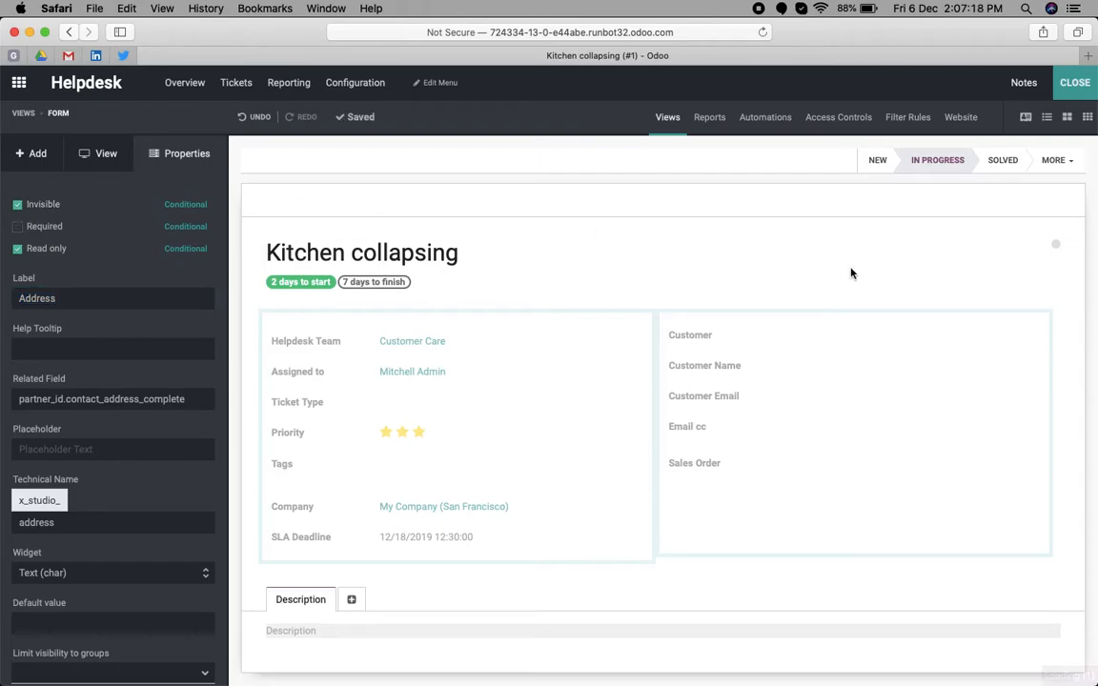
left_click(1067, 117)
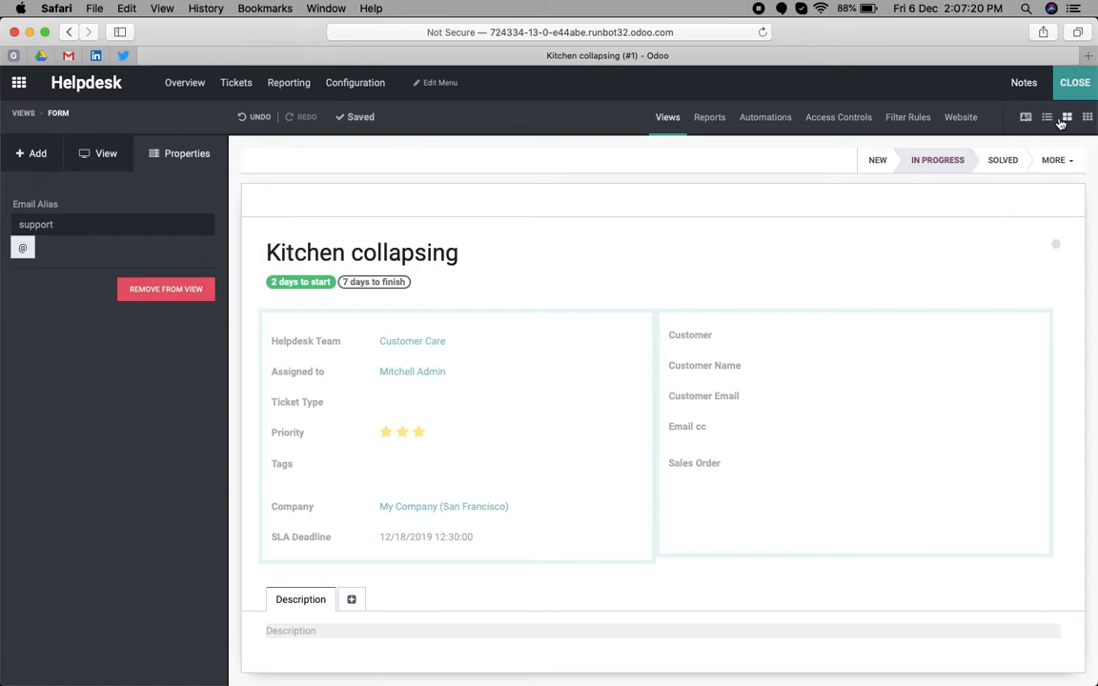
mouse_move(979, 194)
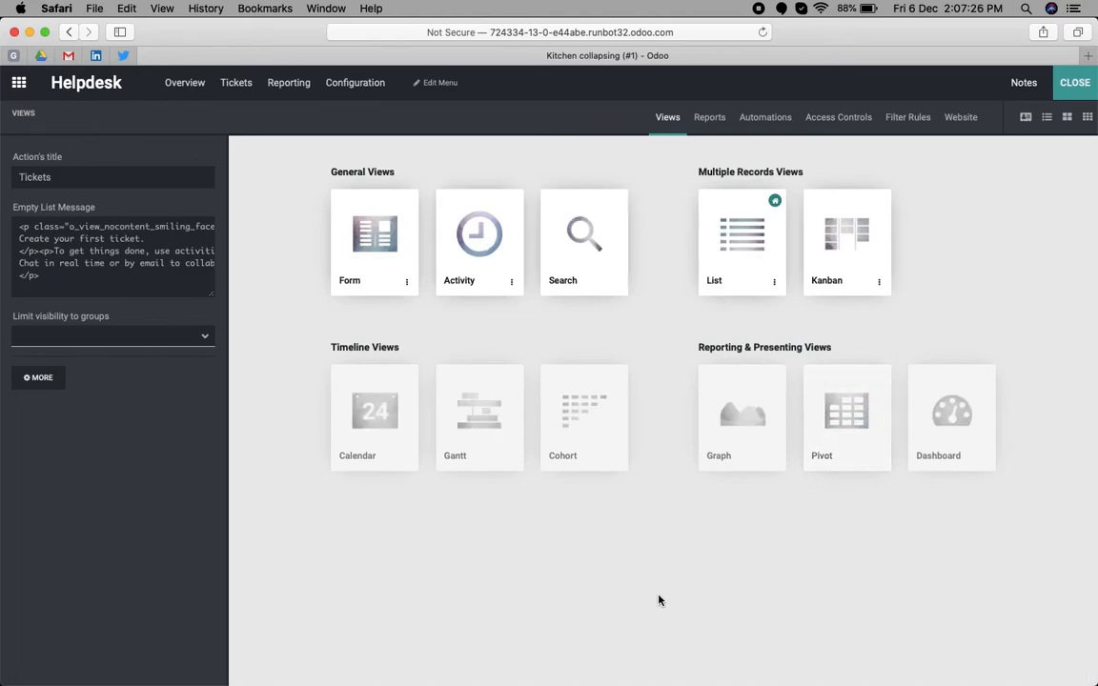
mouse_move(771, 552)
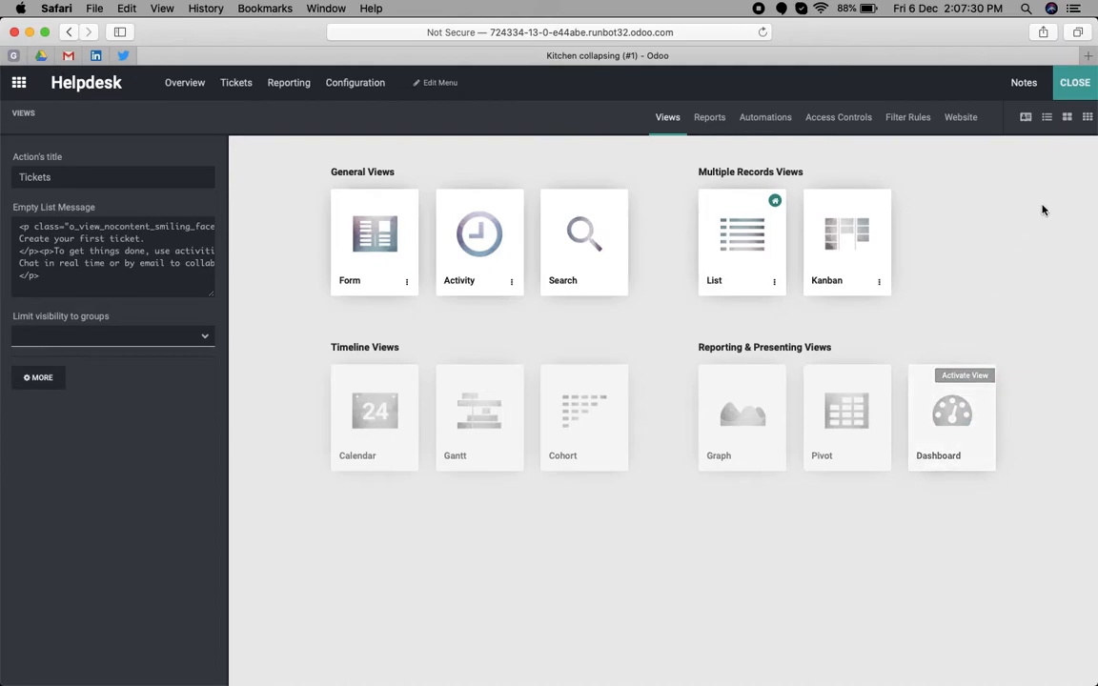
mouse_move(1040, 223)
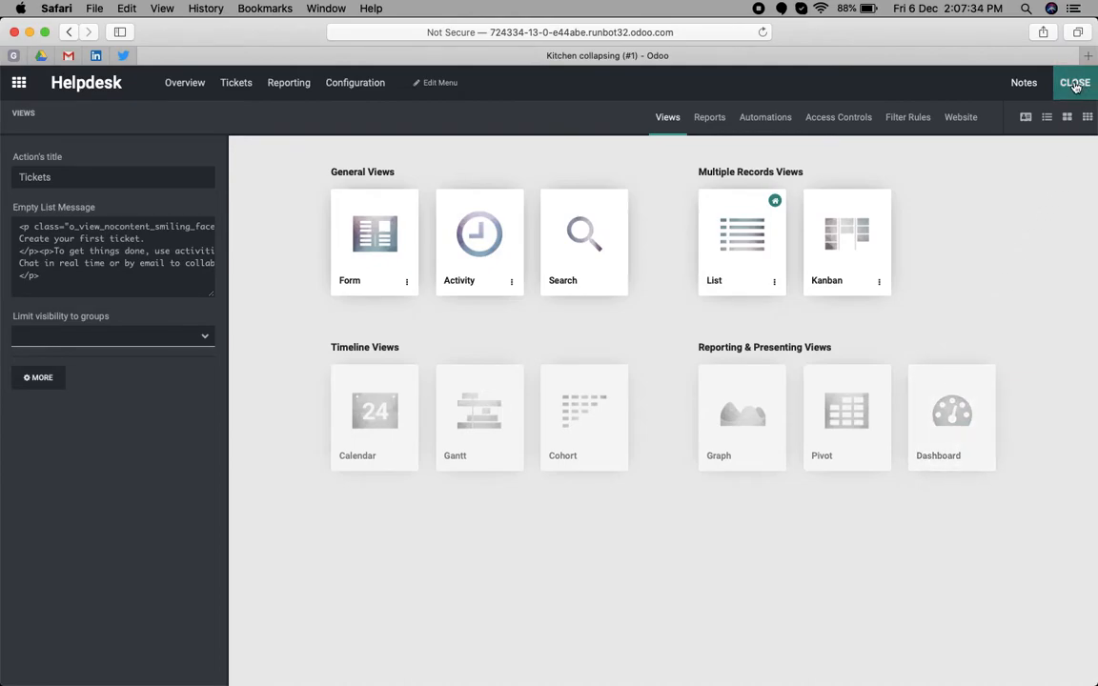
Close Studio to return to the normal Kitchen collapsing ticket form
left_click(1075, 82)
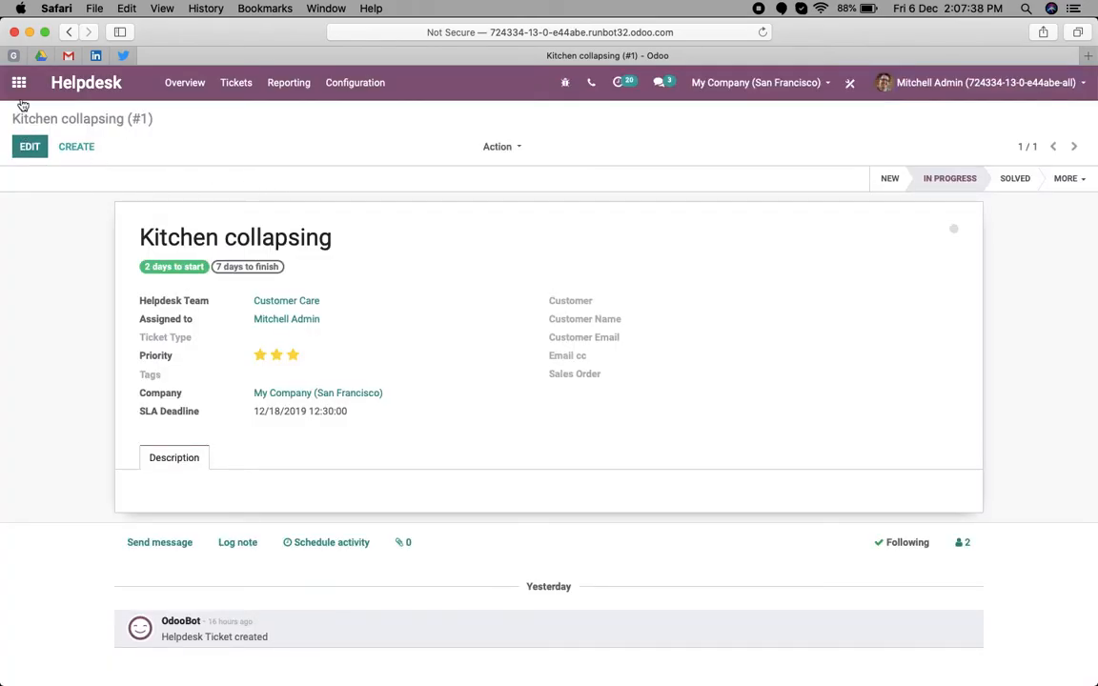
Find res.partner.view.map in Technical > Views, view its XML, and create a new view record
left_click(19, 82)
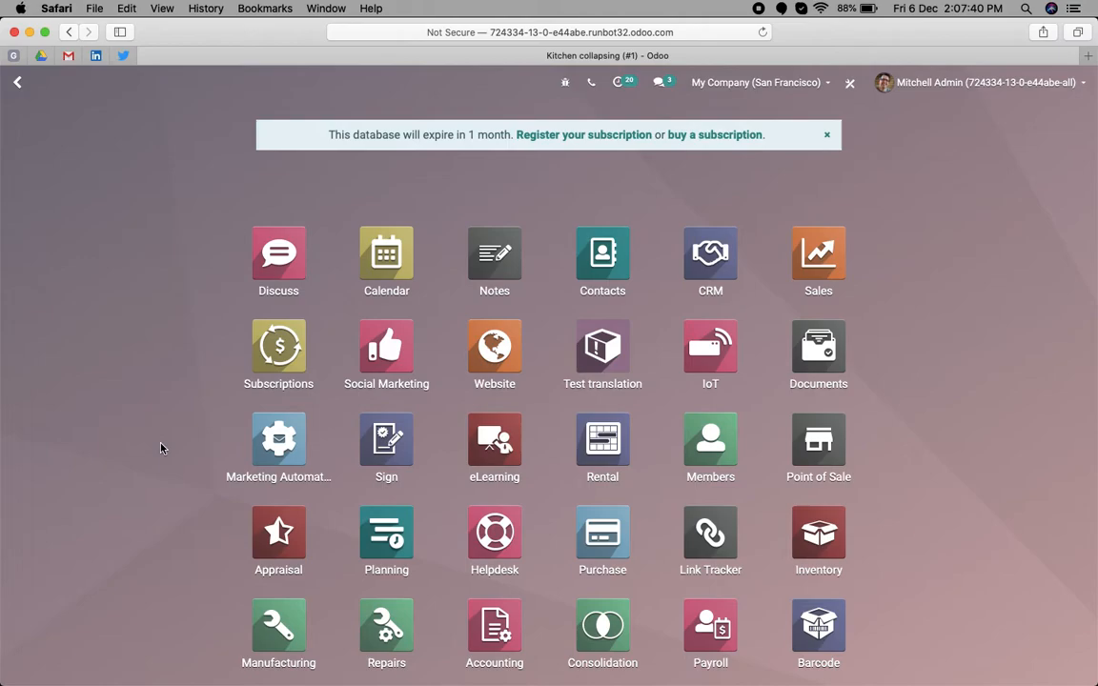
type("views")
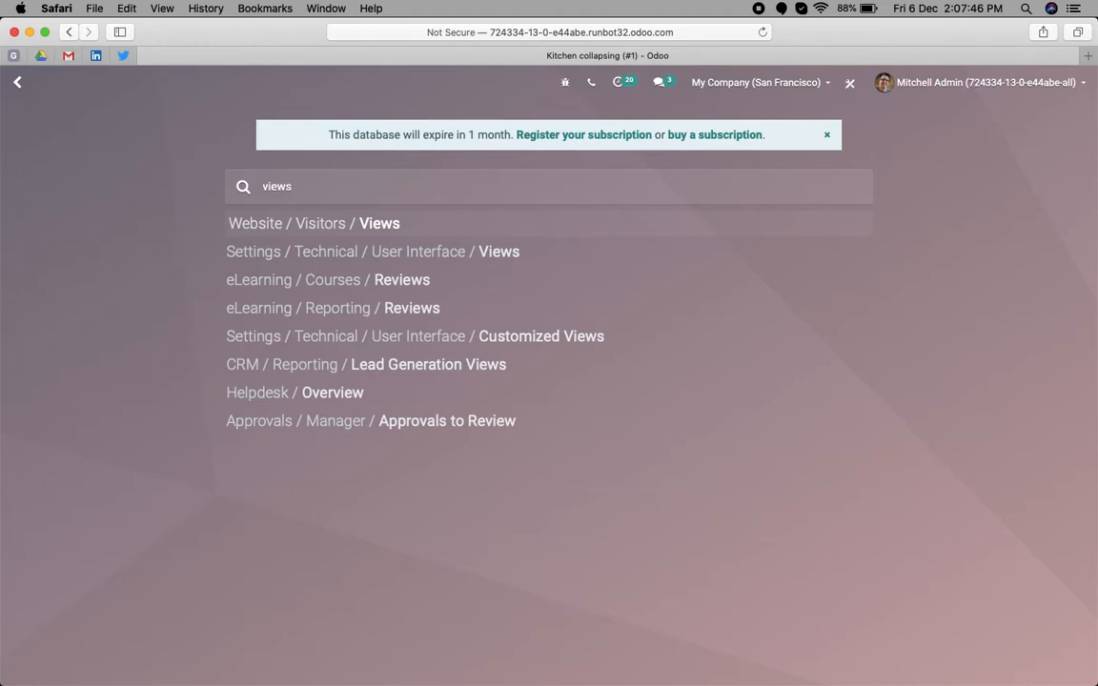
mouse_move(280, 278)
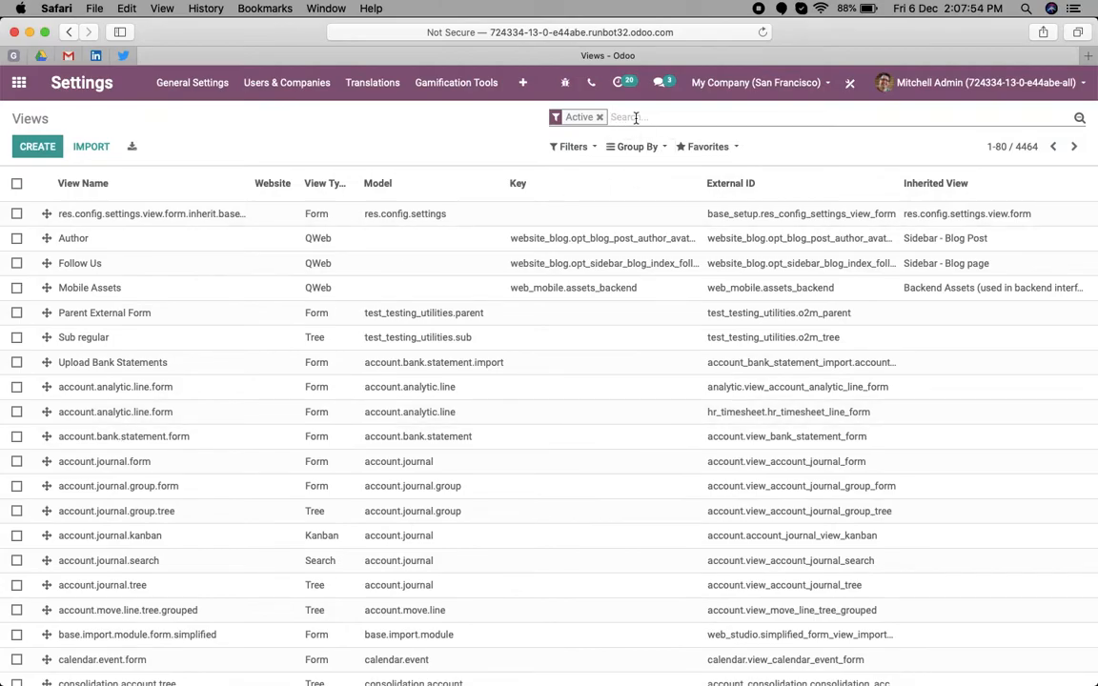
type("con")
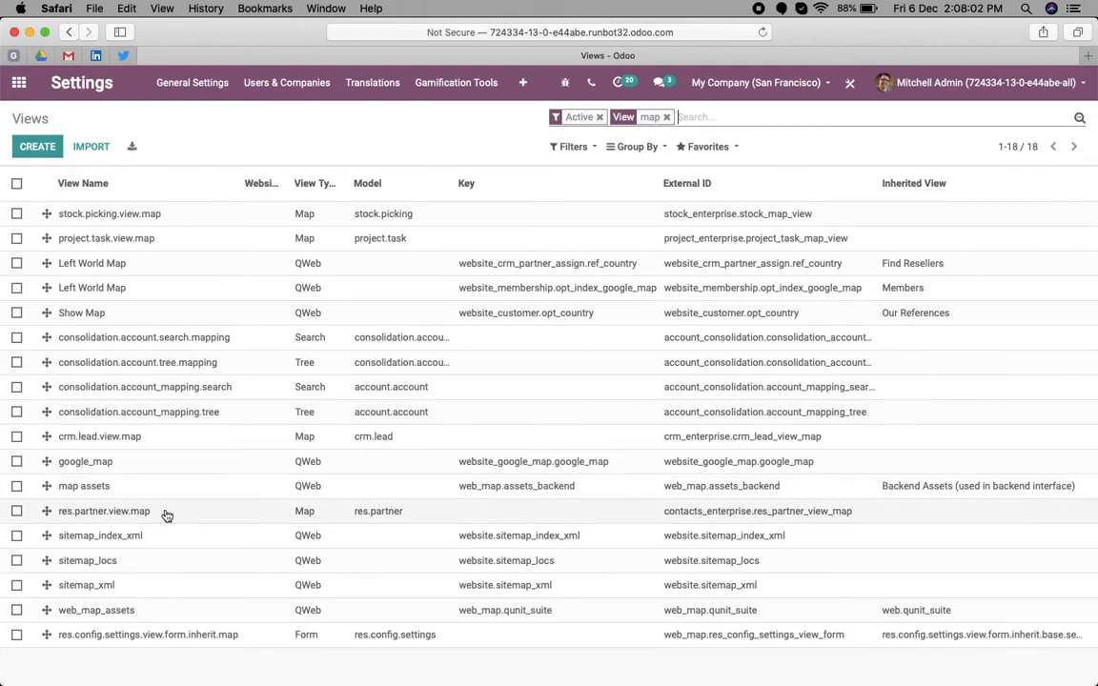
left_click(103, 510)
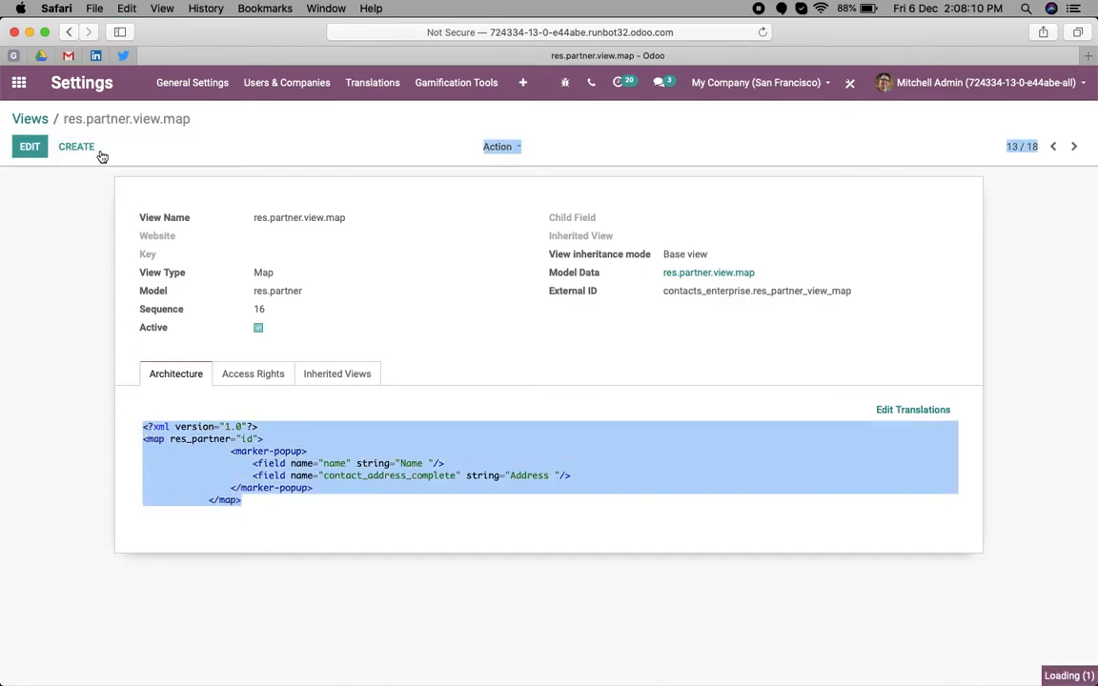
left_click(76, 145)
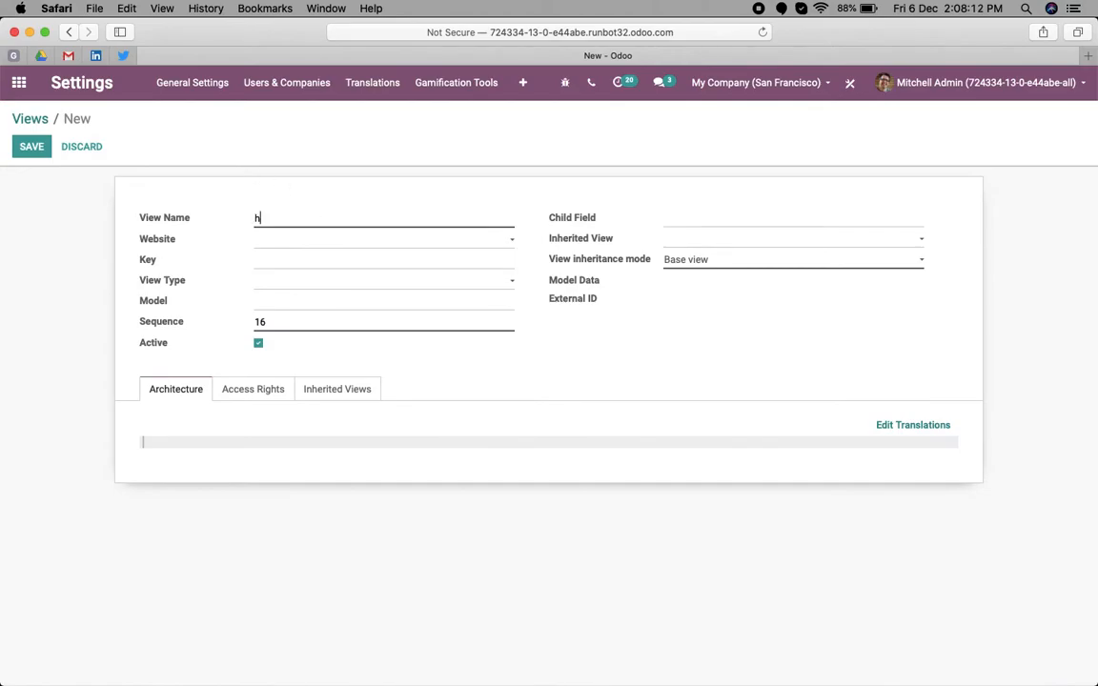
Name the view helpdesk.ticket.map.view, type Map, model helpdesk.ticket, with the partner map XML
type("elpdesk.ticket.map.view")
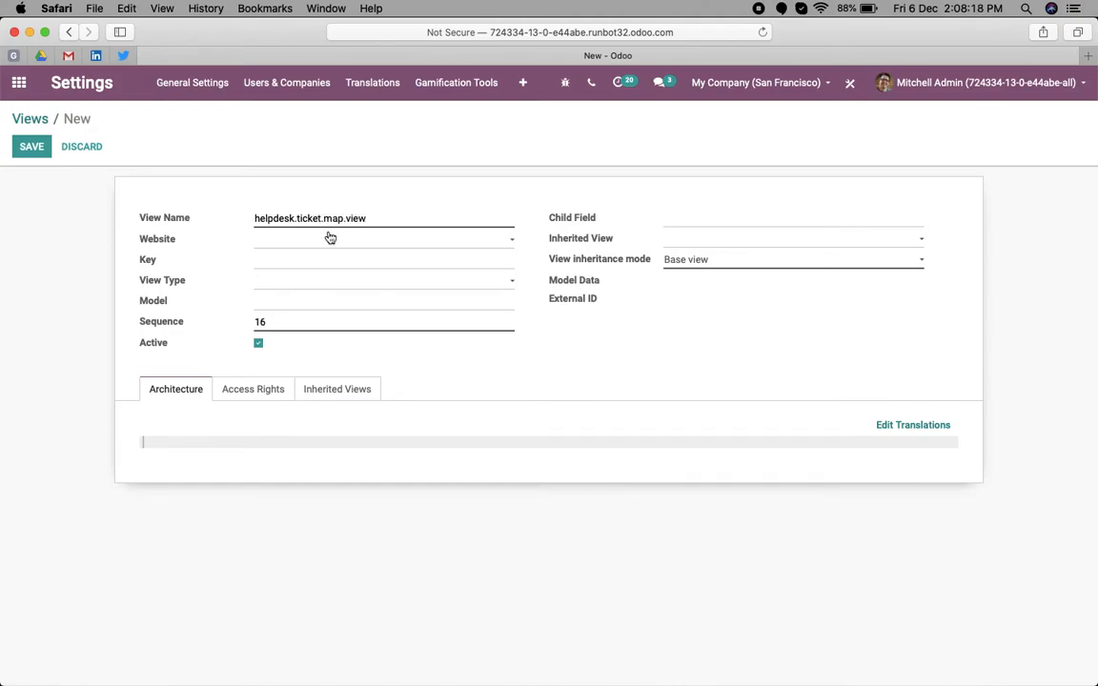
left_click(385, 278)
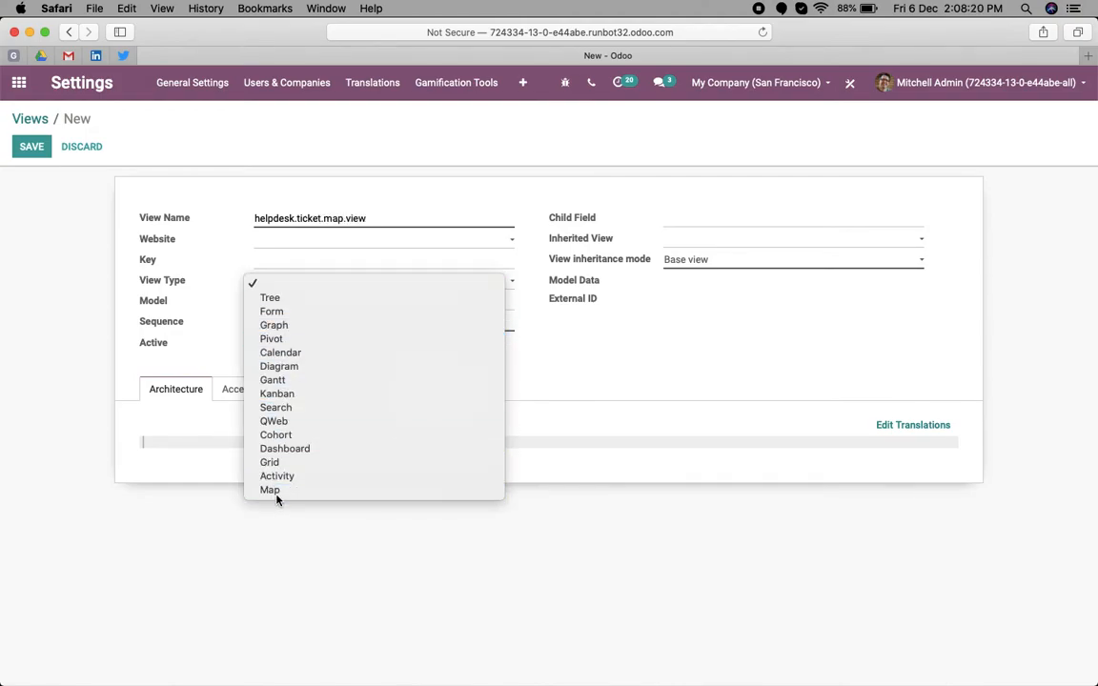
left_click(270, 490)
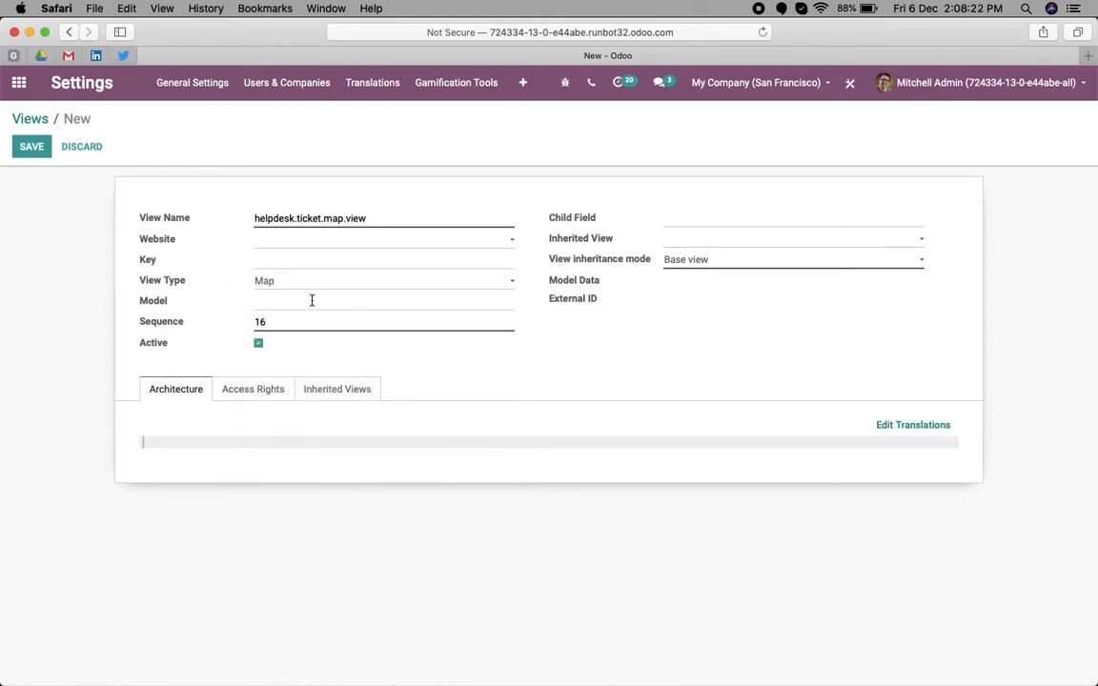
type("helpdesk")
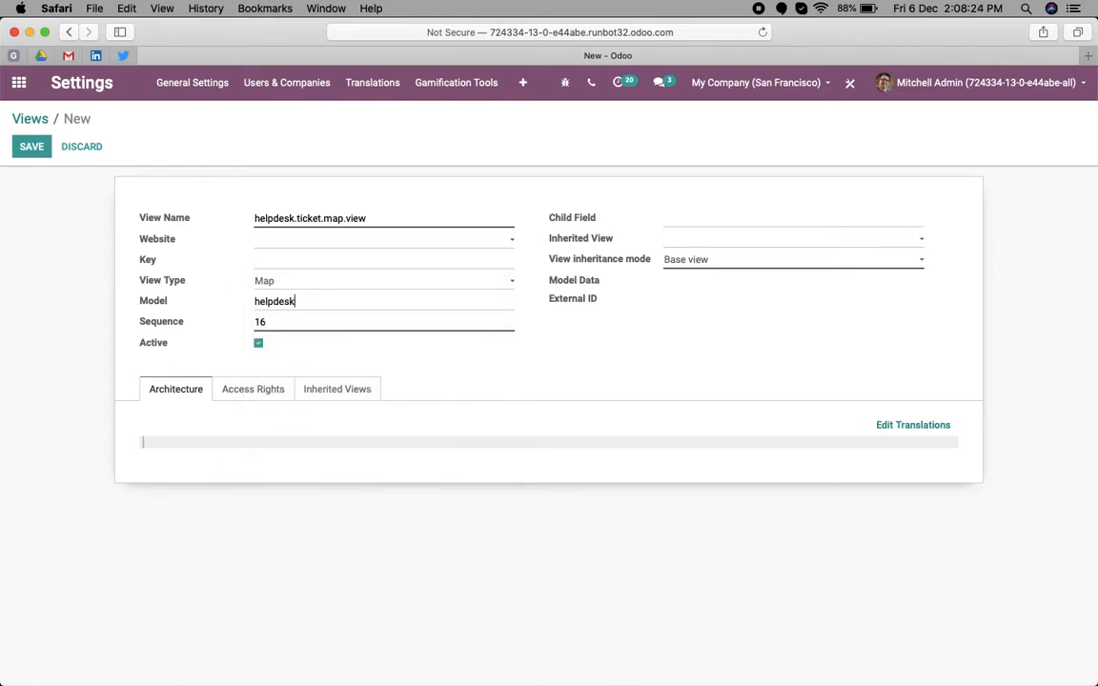
type(".ticket")
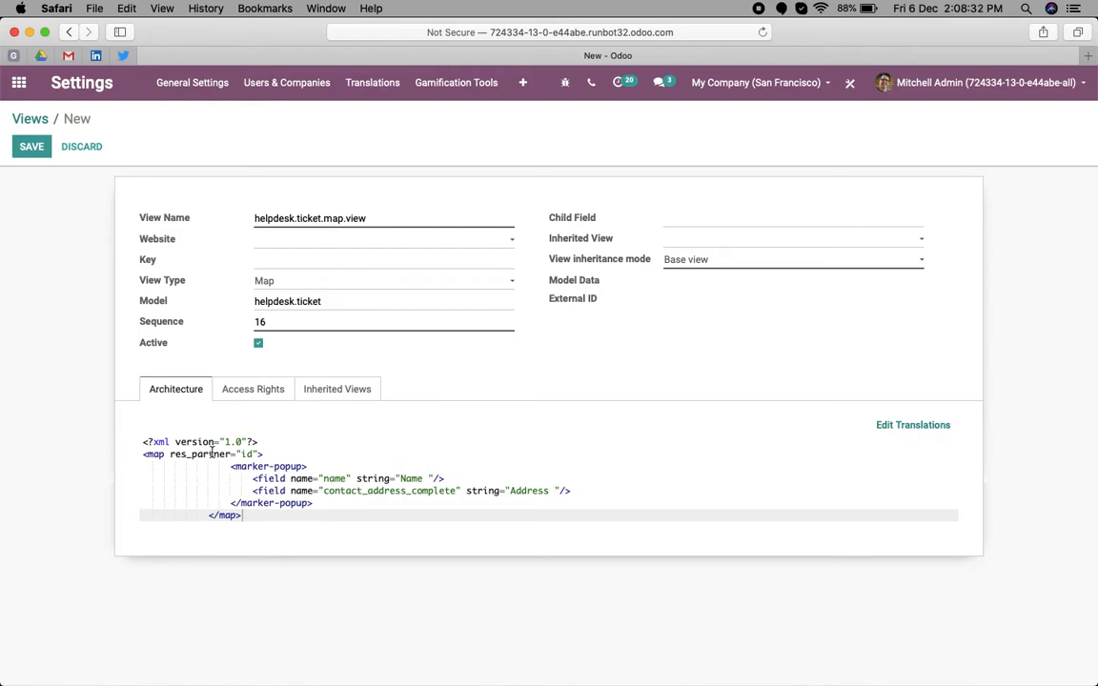
Edit the popup to show Ticket Name and x_studio_address as Address, then save the view
double_click(248, 454)
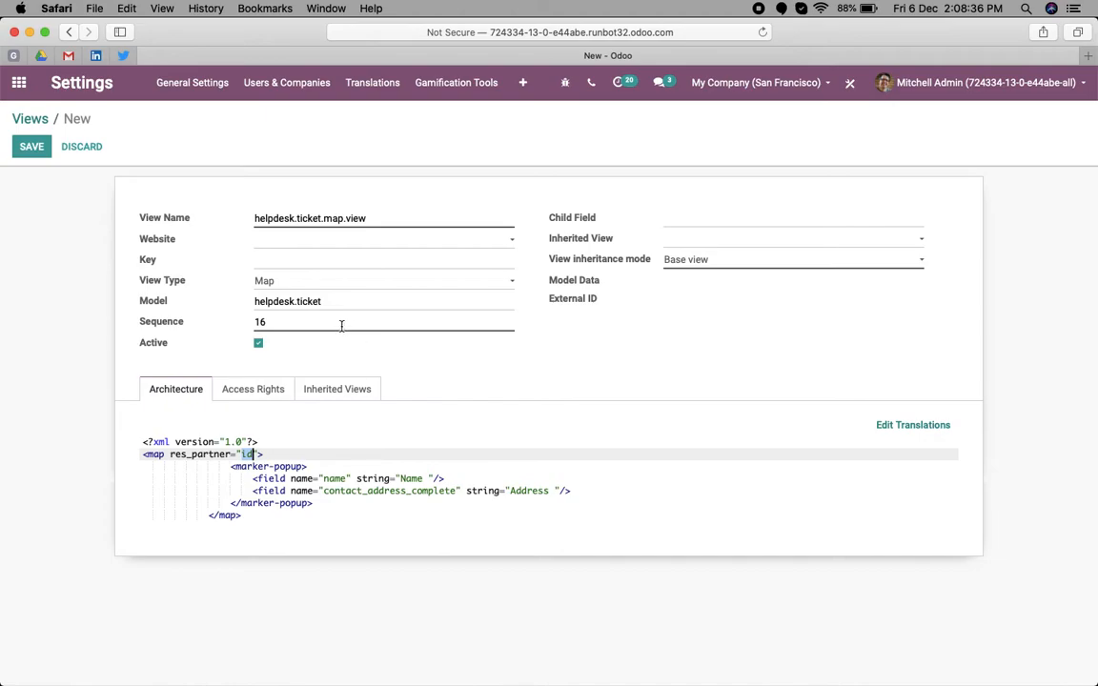
double_click(285, 302)
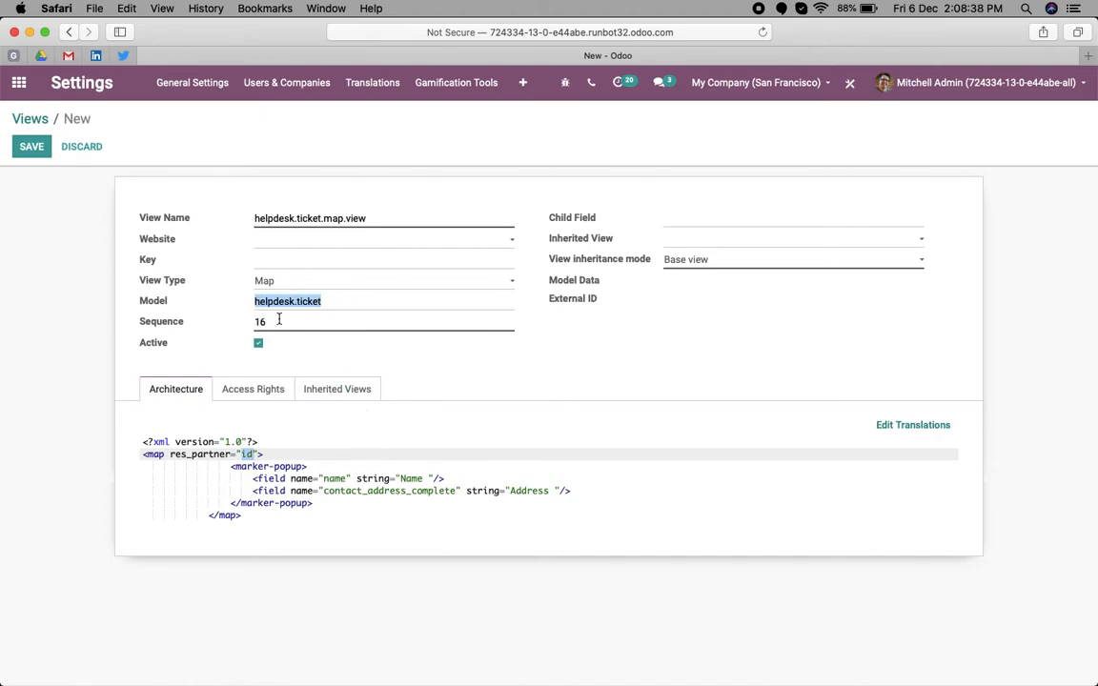
mouse_move(240, 472)
type("p")
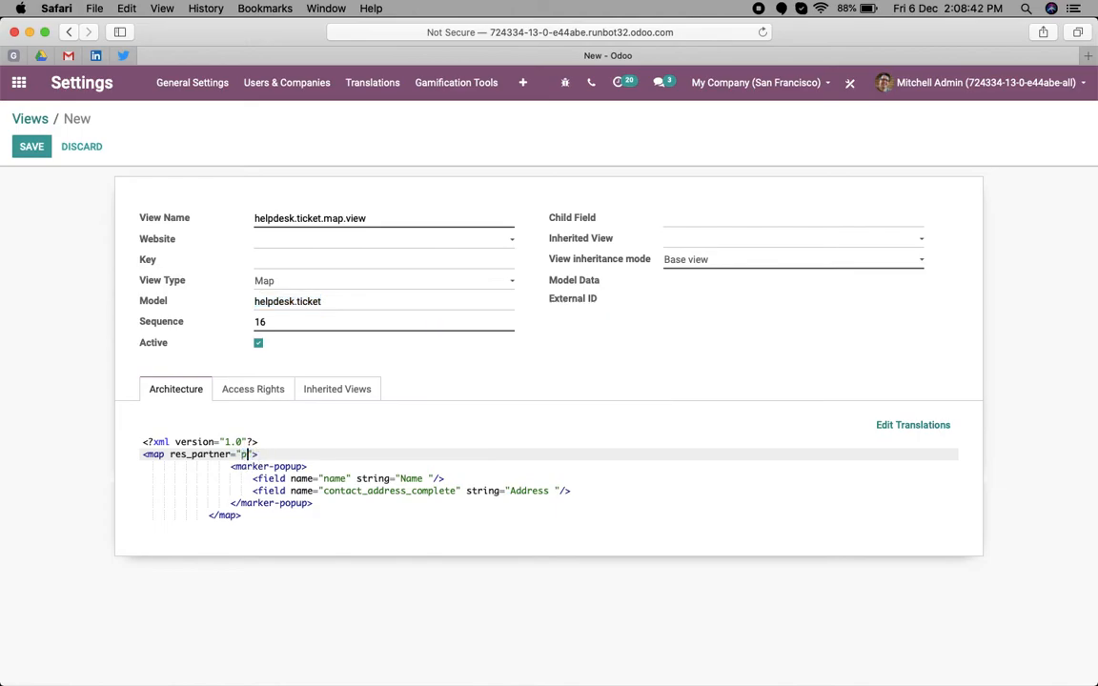
type("artner_id")
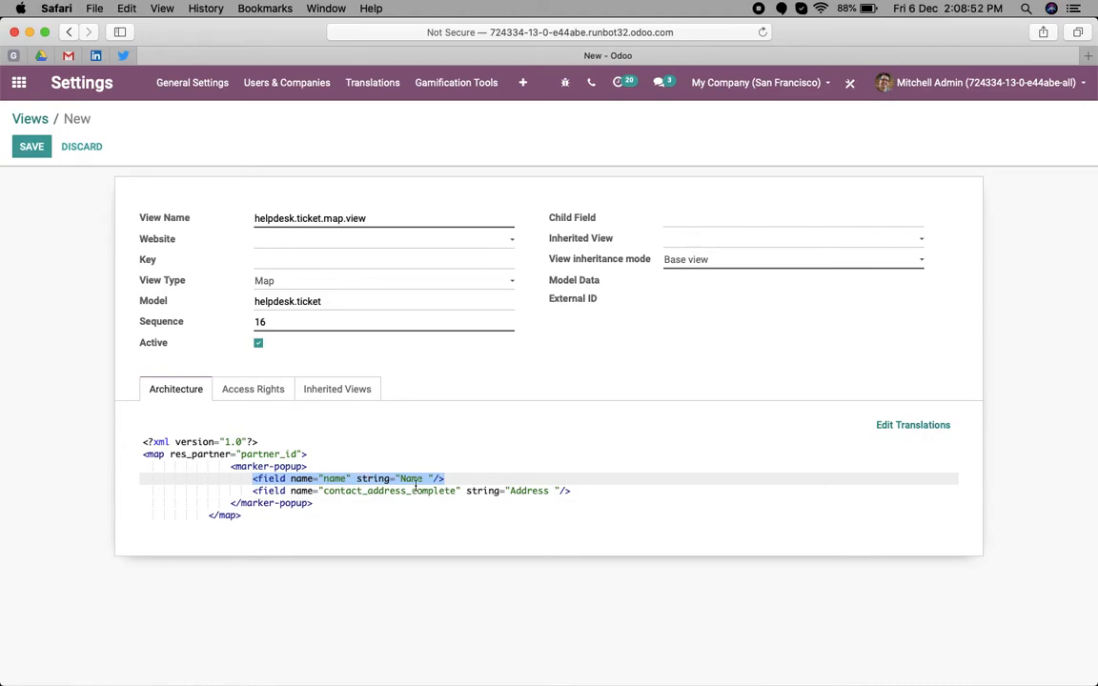
type("Ticket")
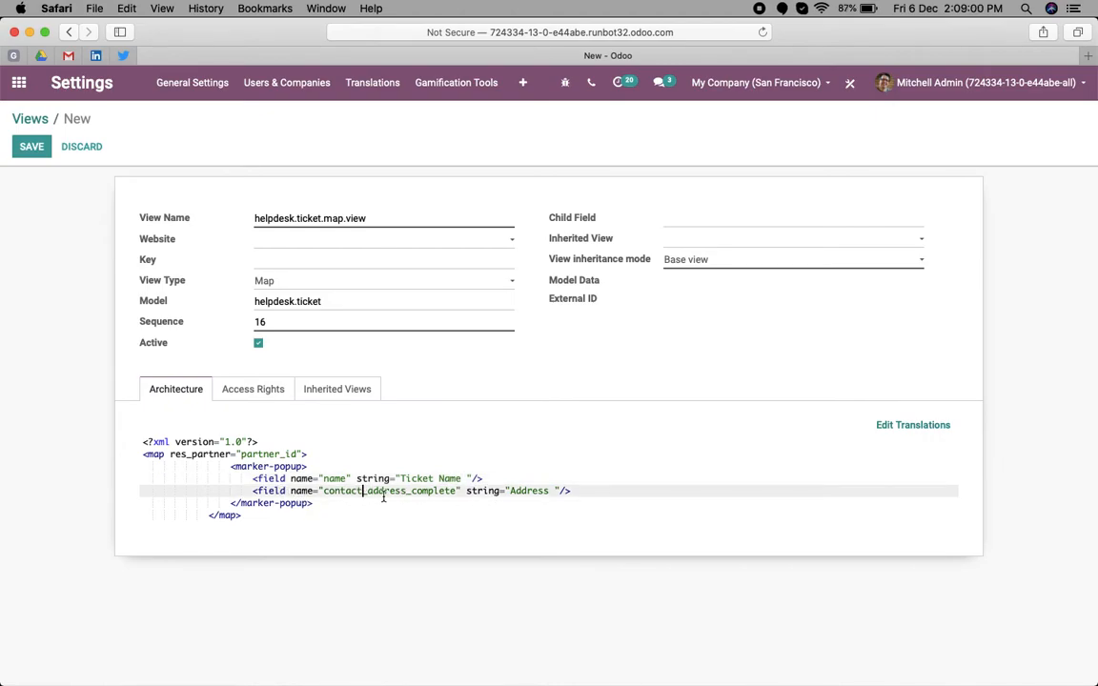
type("x_studi")
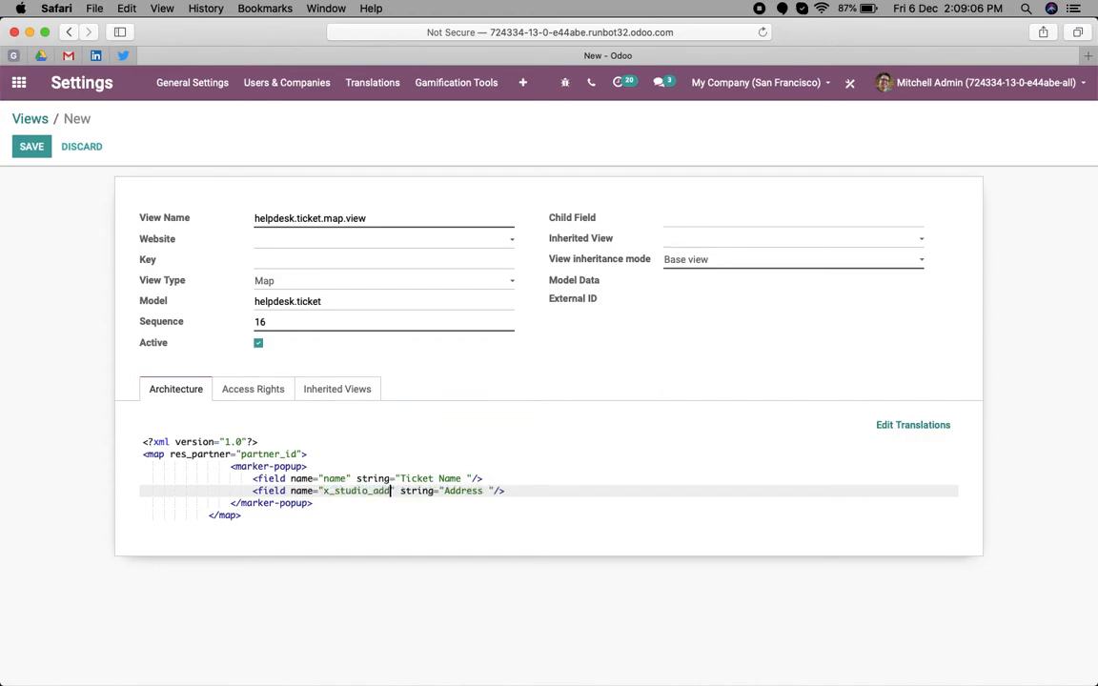
type("ress")
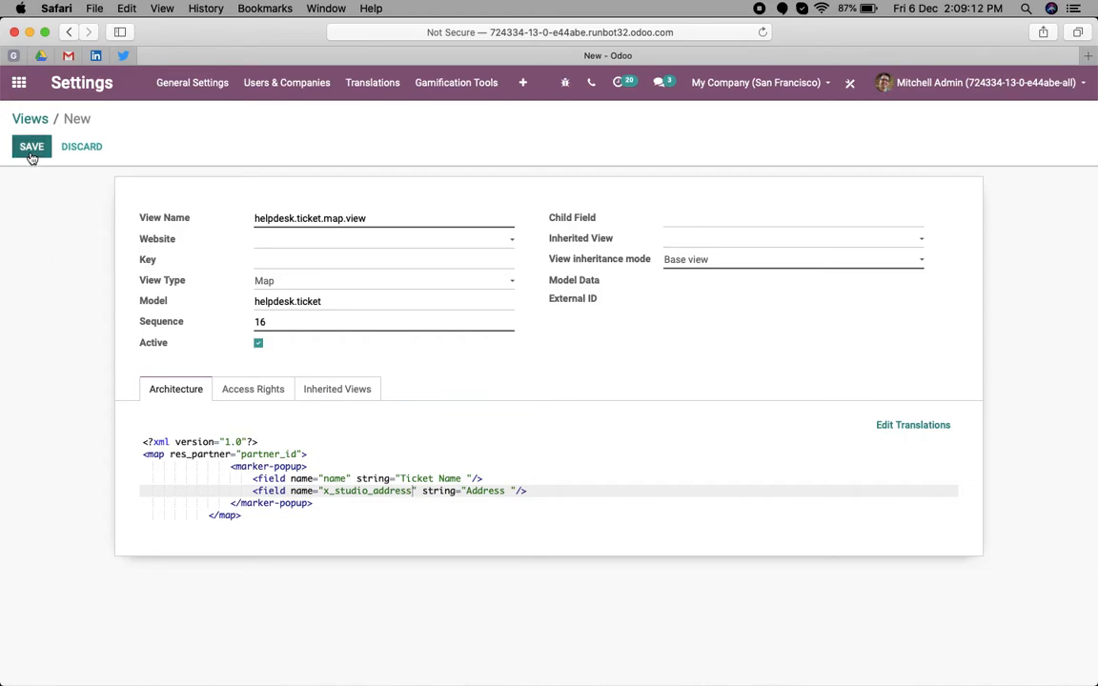
left_click(30, 145)
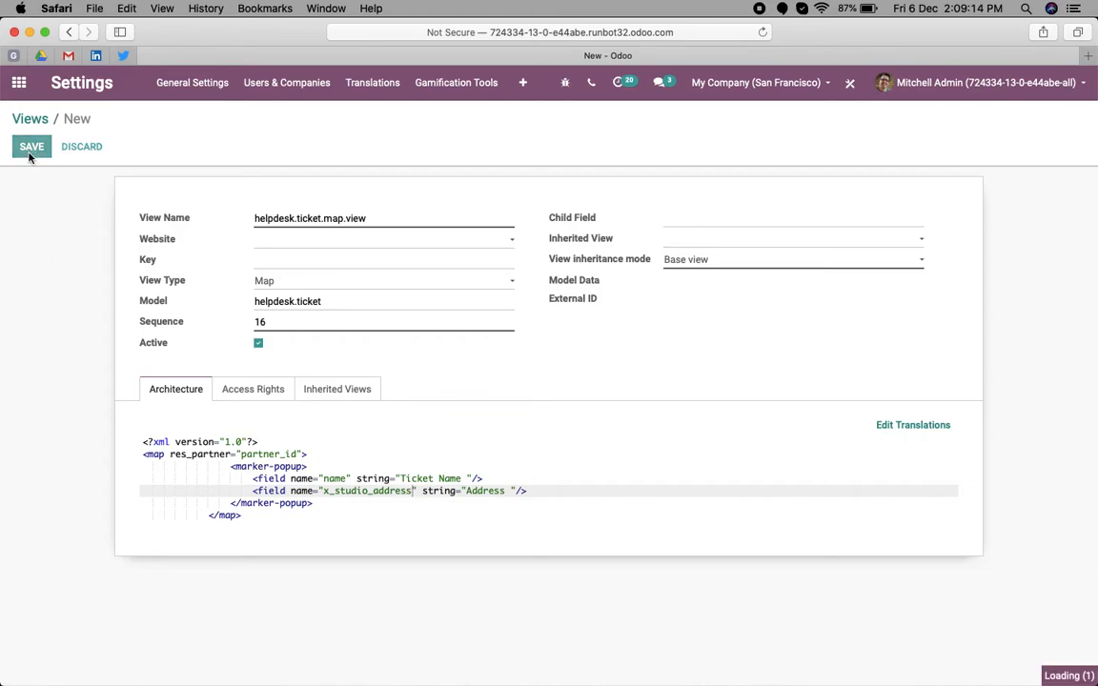
left_click(30, 145)
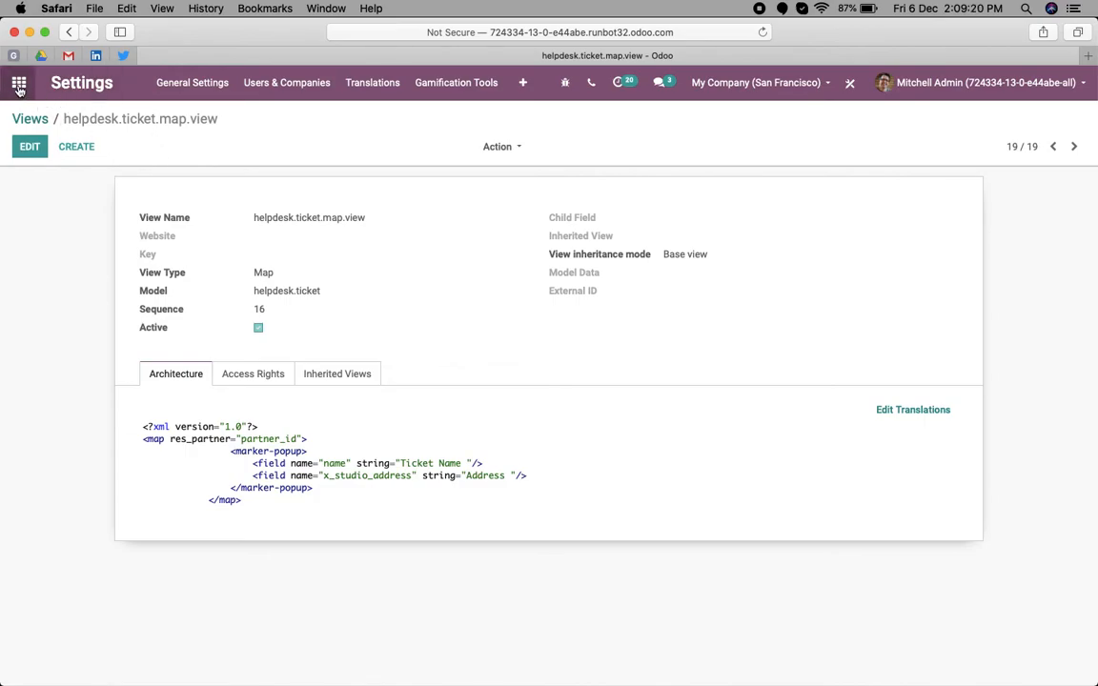
Open Helpdesk and list All Tickets
left_click(19, 84)
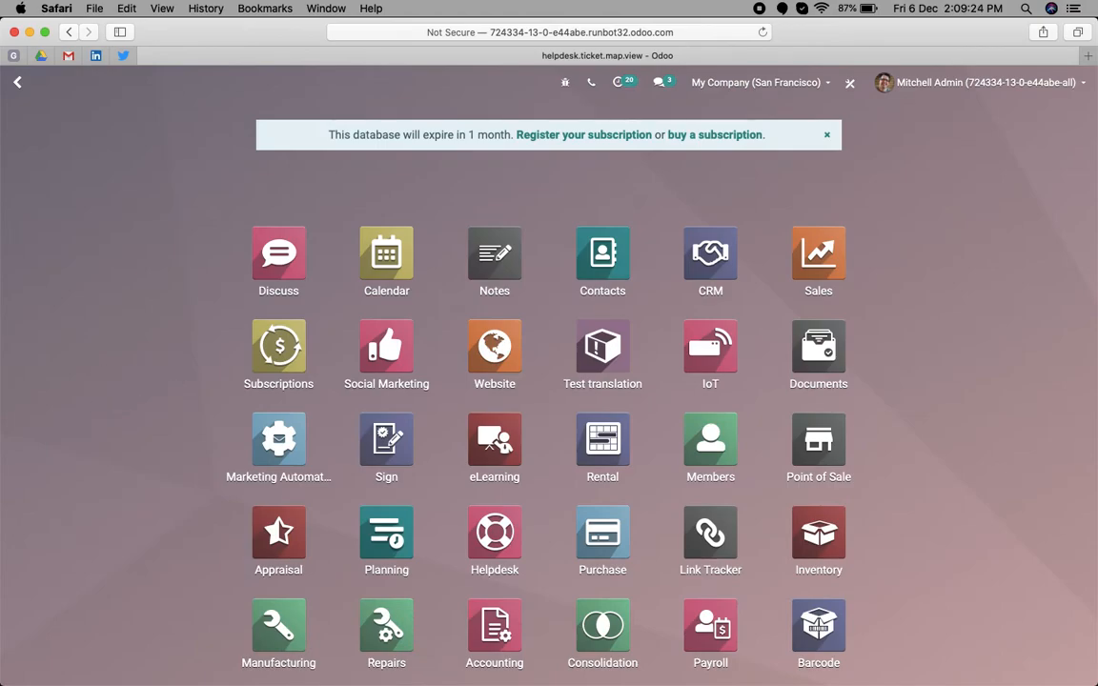
left_click(494, 532)
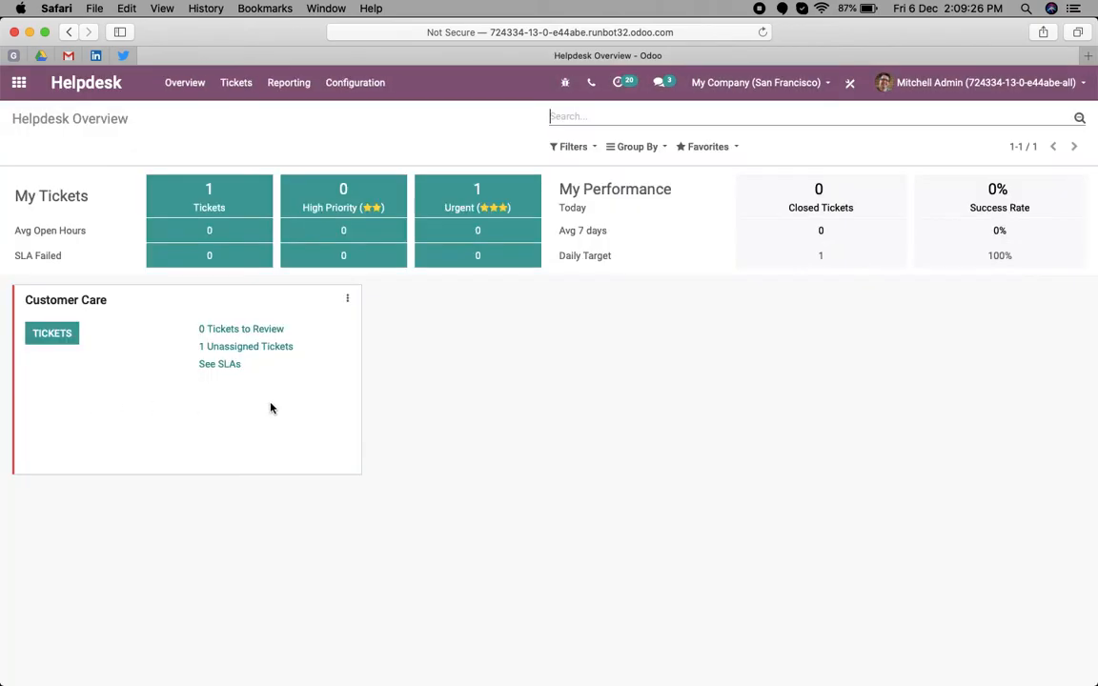
left_click(236, 82)
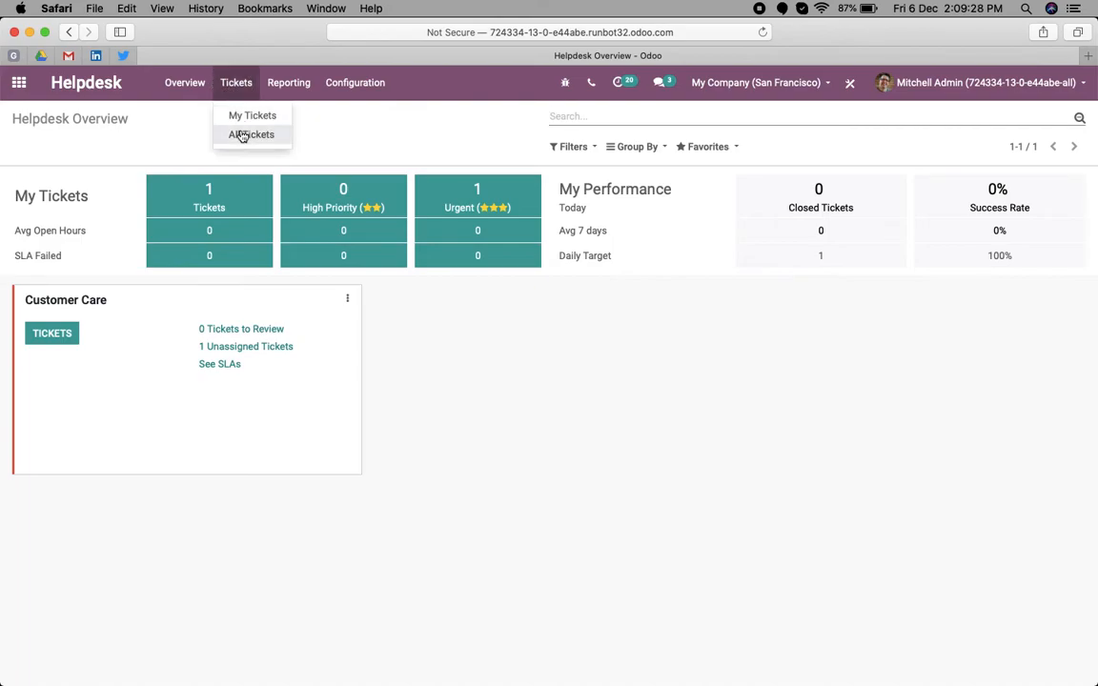
left_click(252, 133)
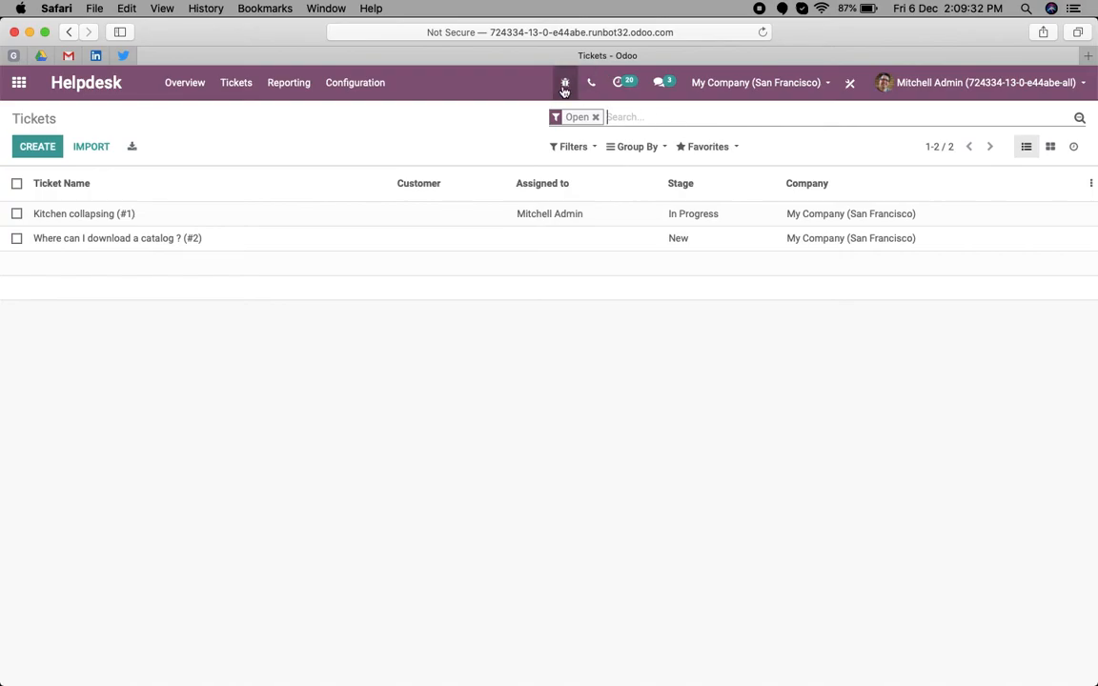
Append ',map' to the Tickets window action's View Mode and save it
left_click(564, 82)
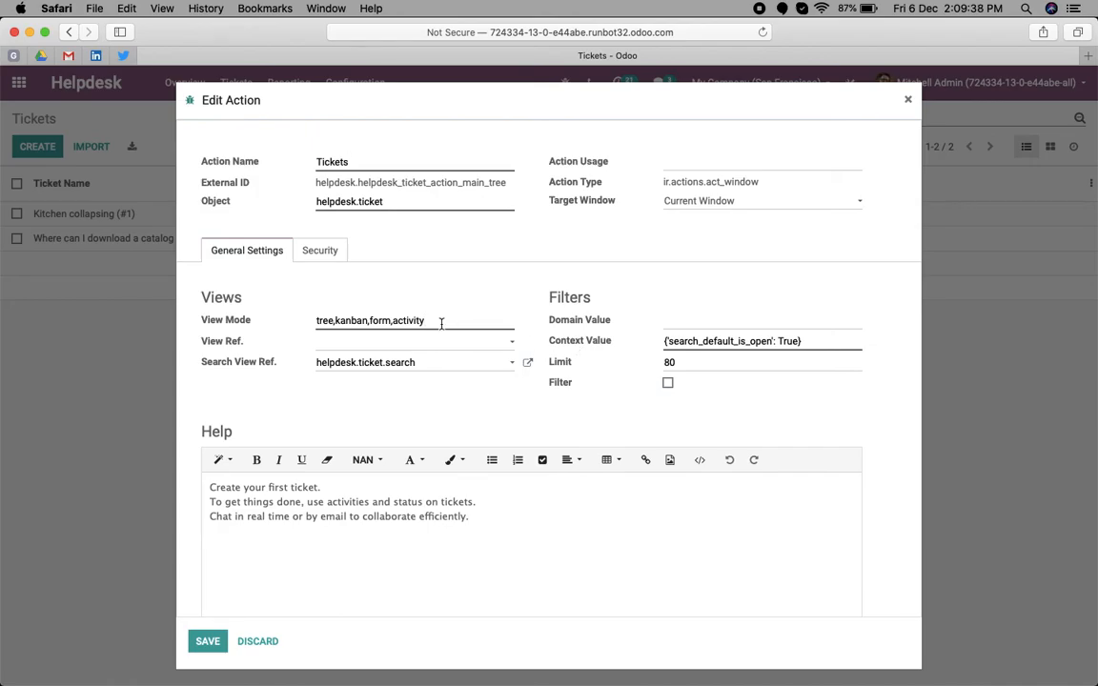
type(",map")
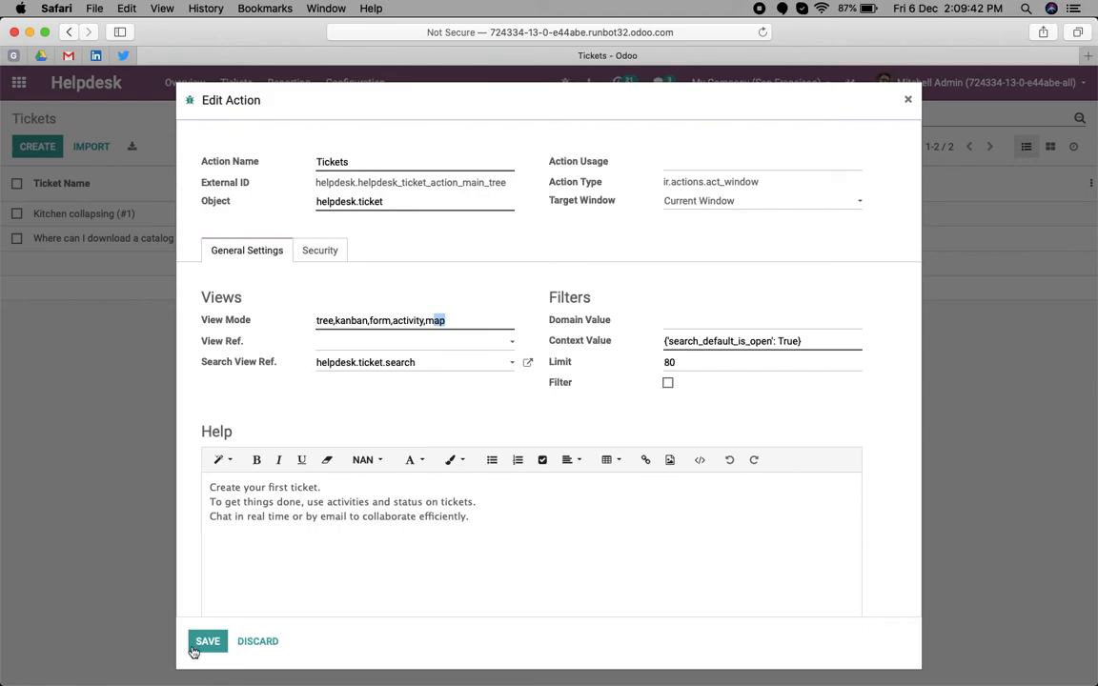
left_click(206, 641)
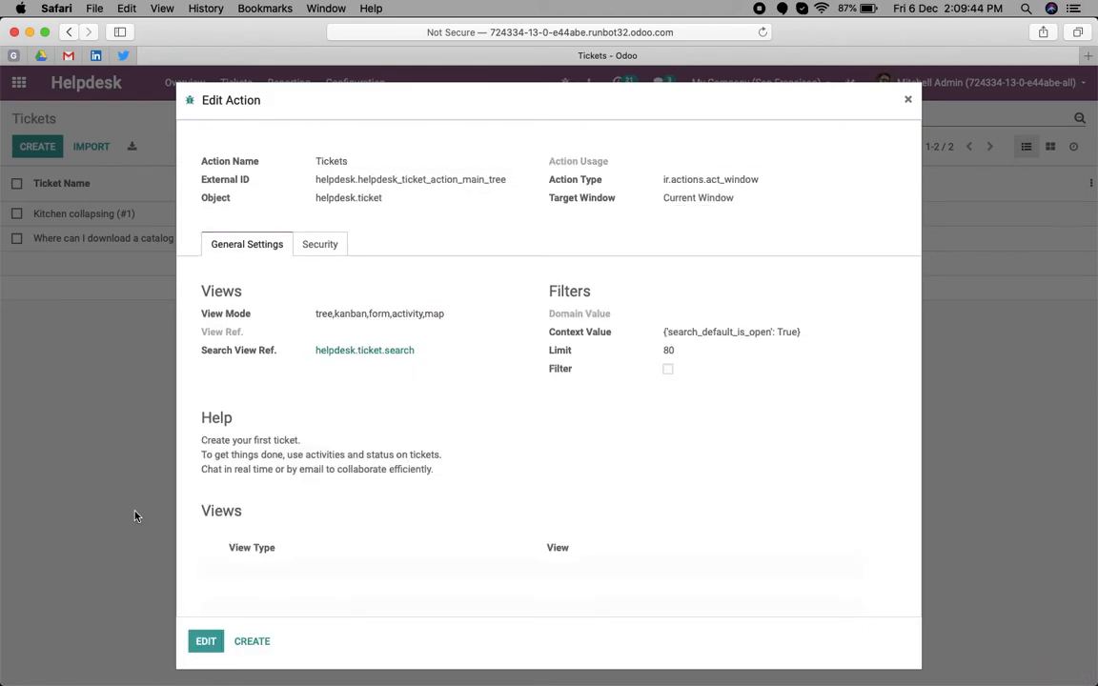
left_click(907, 99)
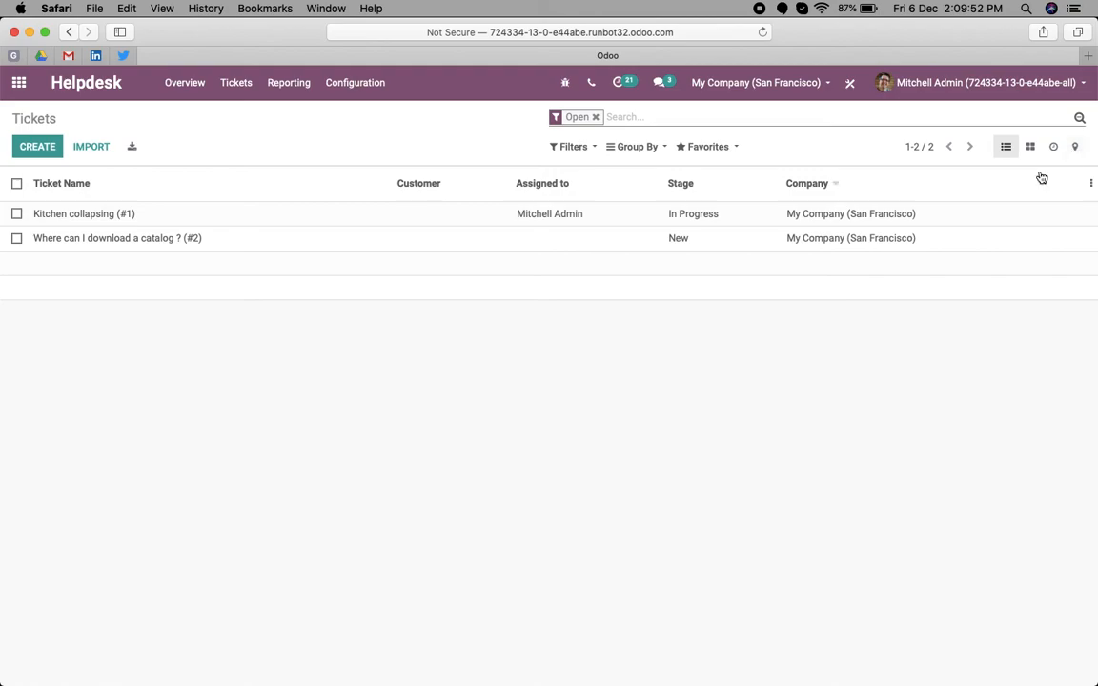
mouse_move(255, 225)
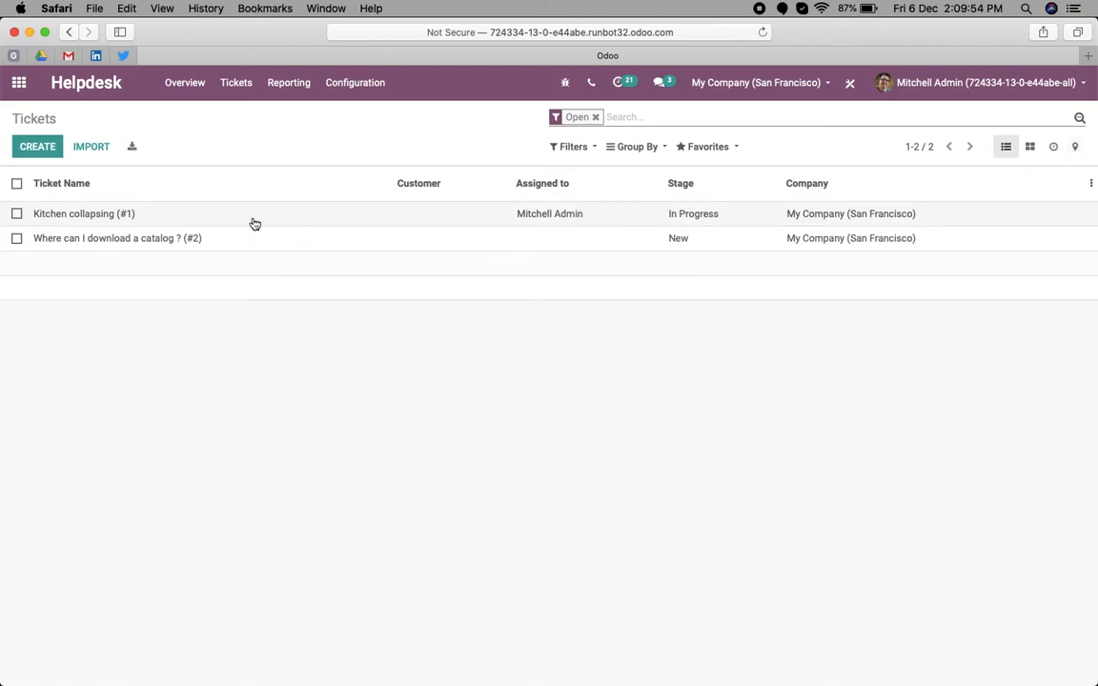
Set Azure Interior as customer of the Kitchen collapsing ticket, save, and show tickets on the map
left_click(84, 213)
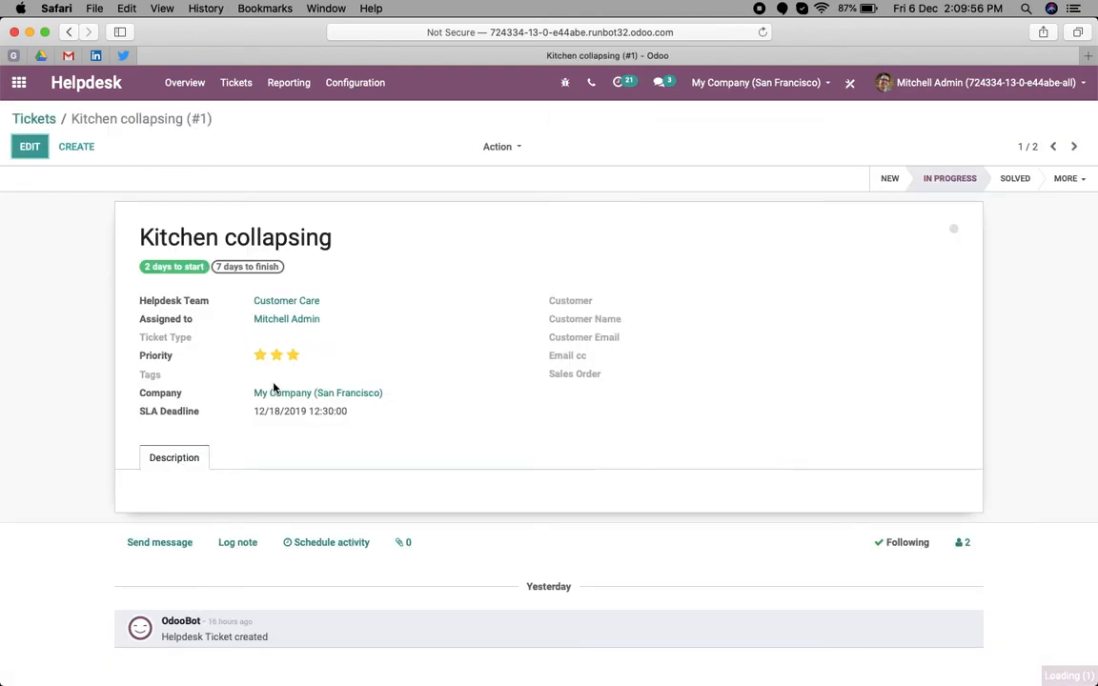
left_click(31, 145)
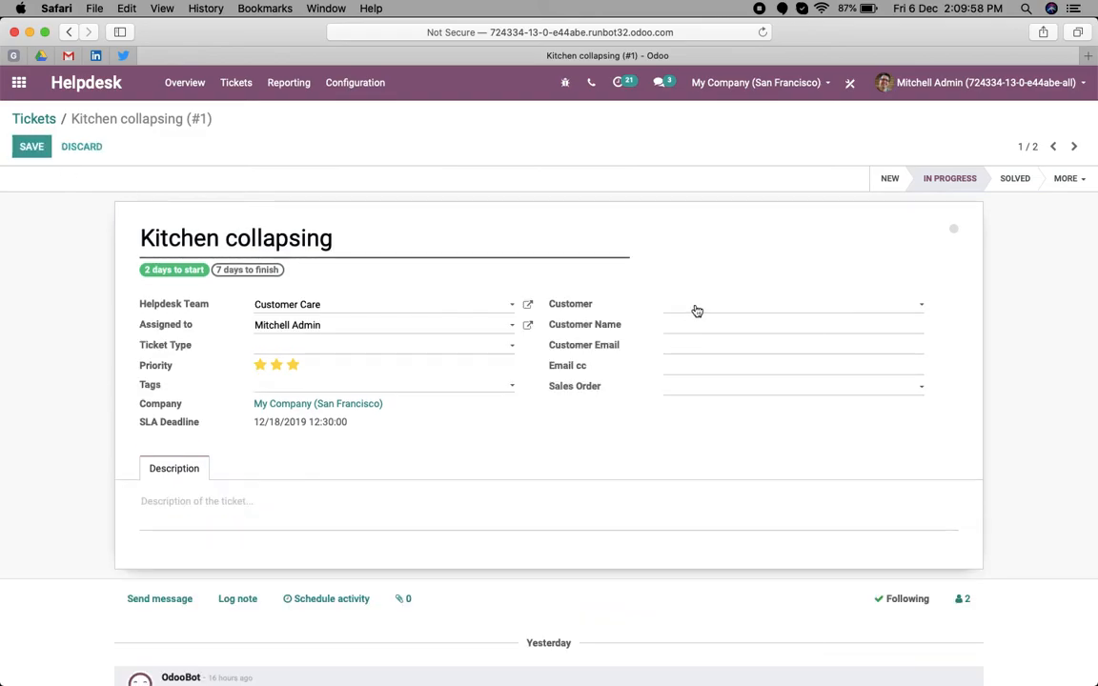
type("Azure Interior")
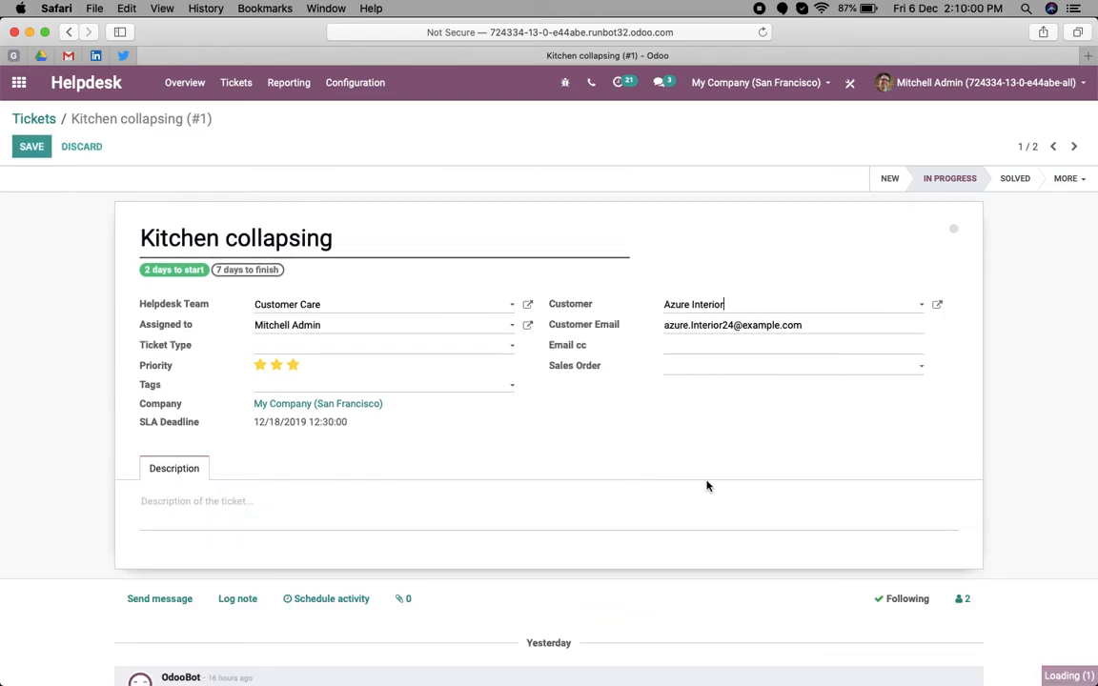
left_click(31, 145)
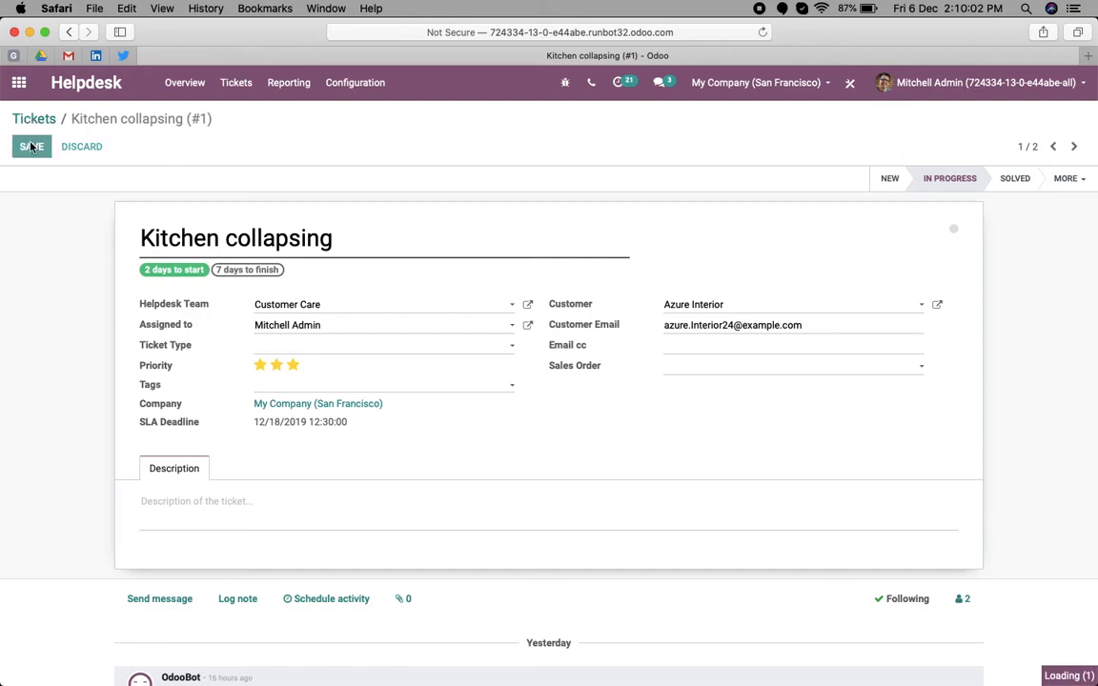
left_click(31, 145)
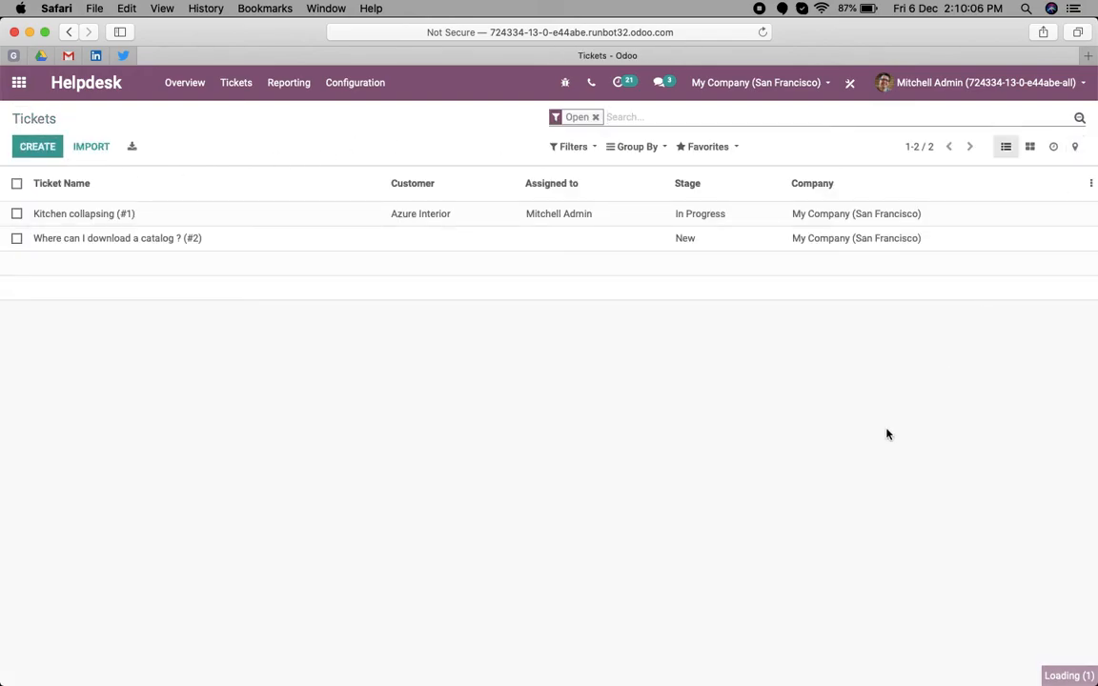
left_click(1075, 145)
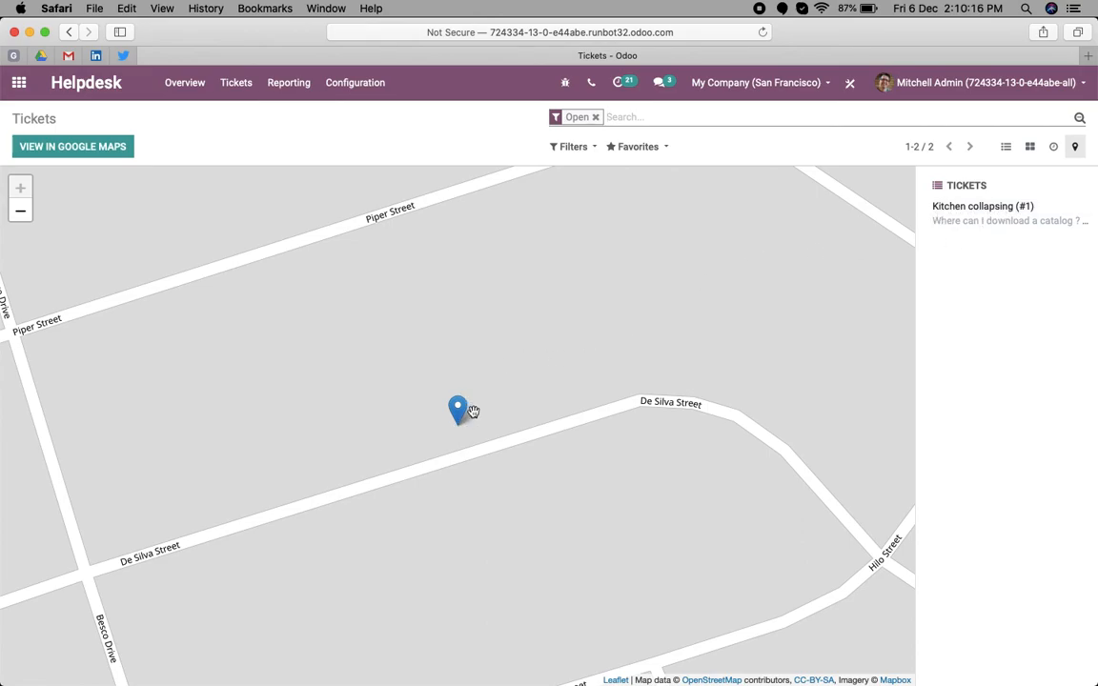
left_click(457, 410)
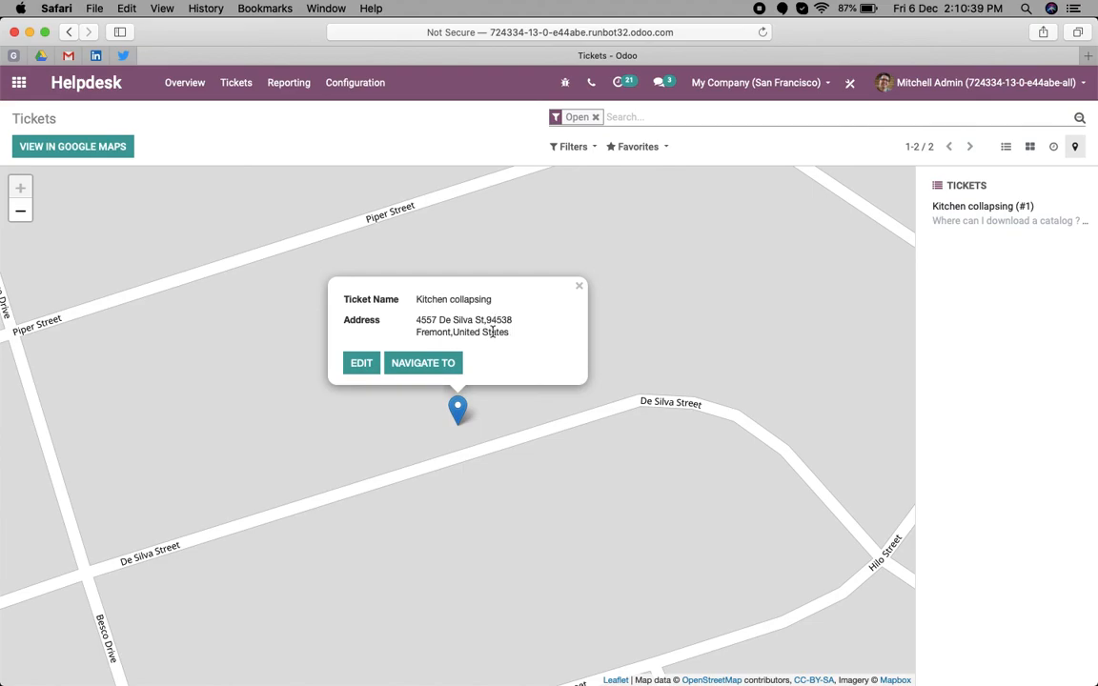
mouse_move(499, 145)
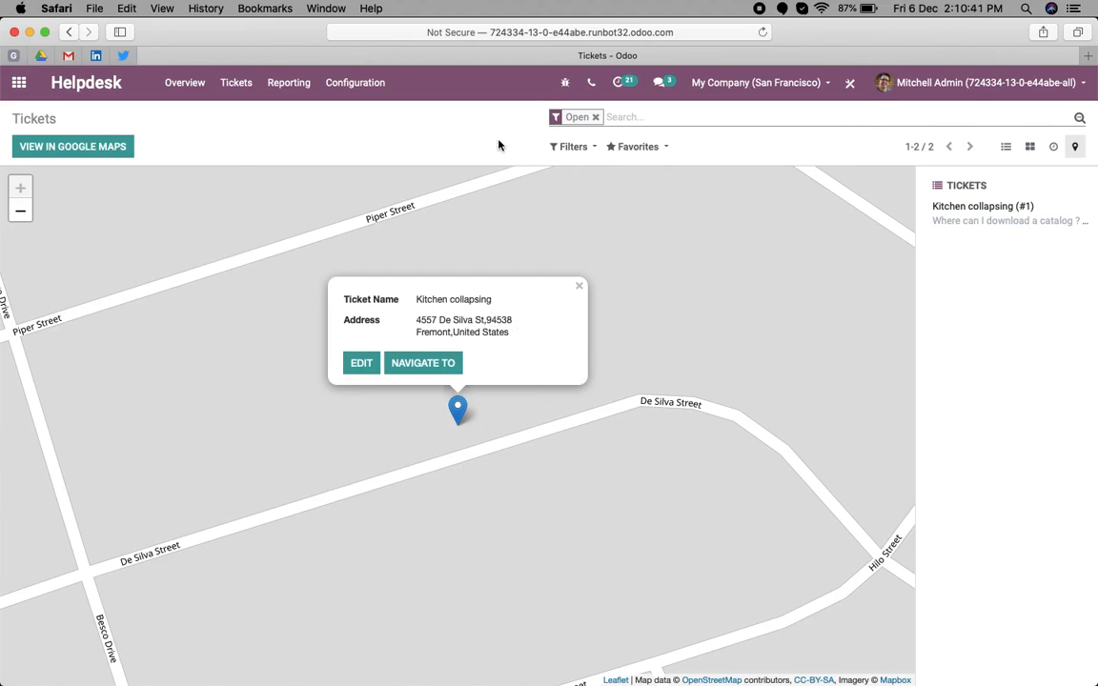
left_click(572, 145)
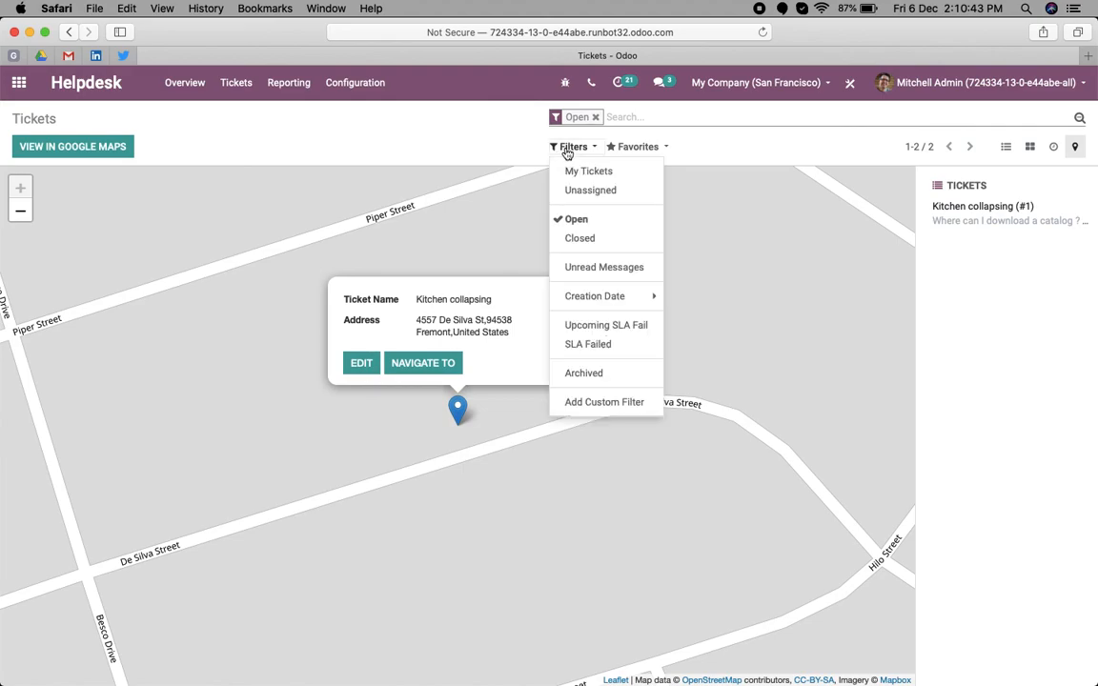
mouse_move(467, 114)
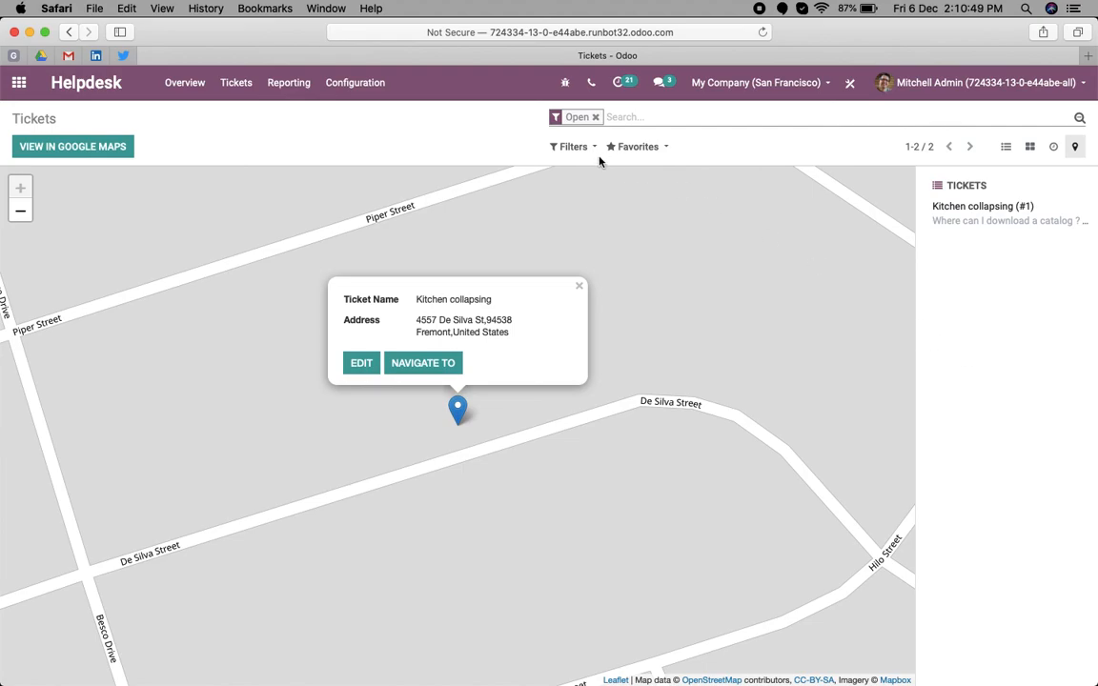
mouse_move(1092, 160)
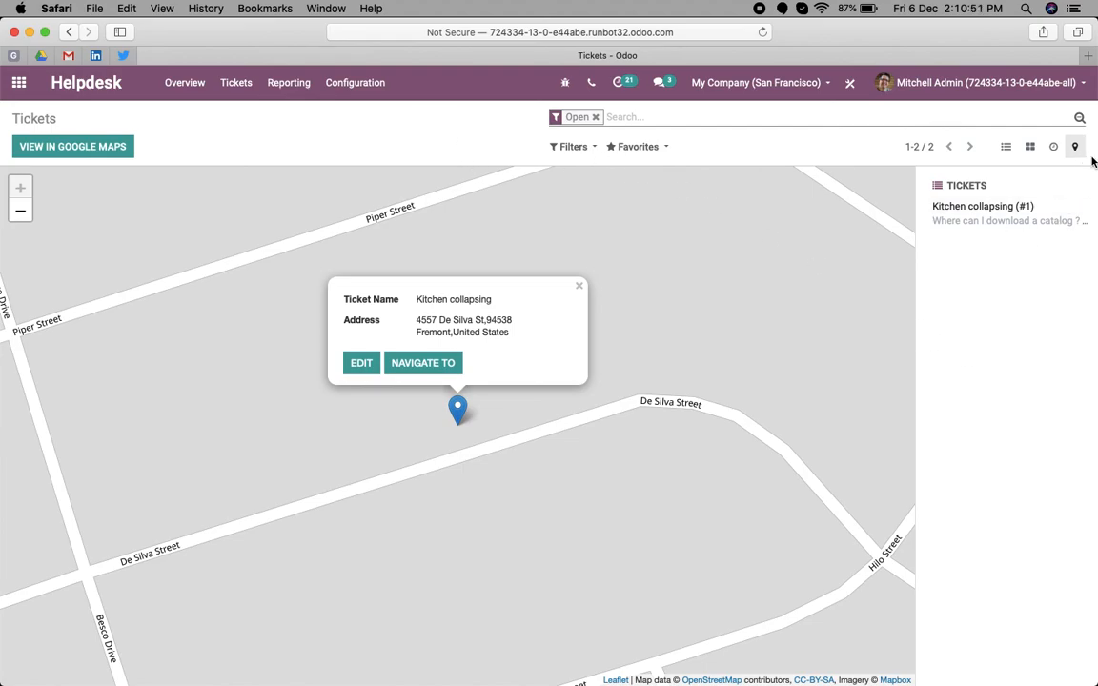